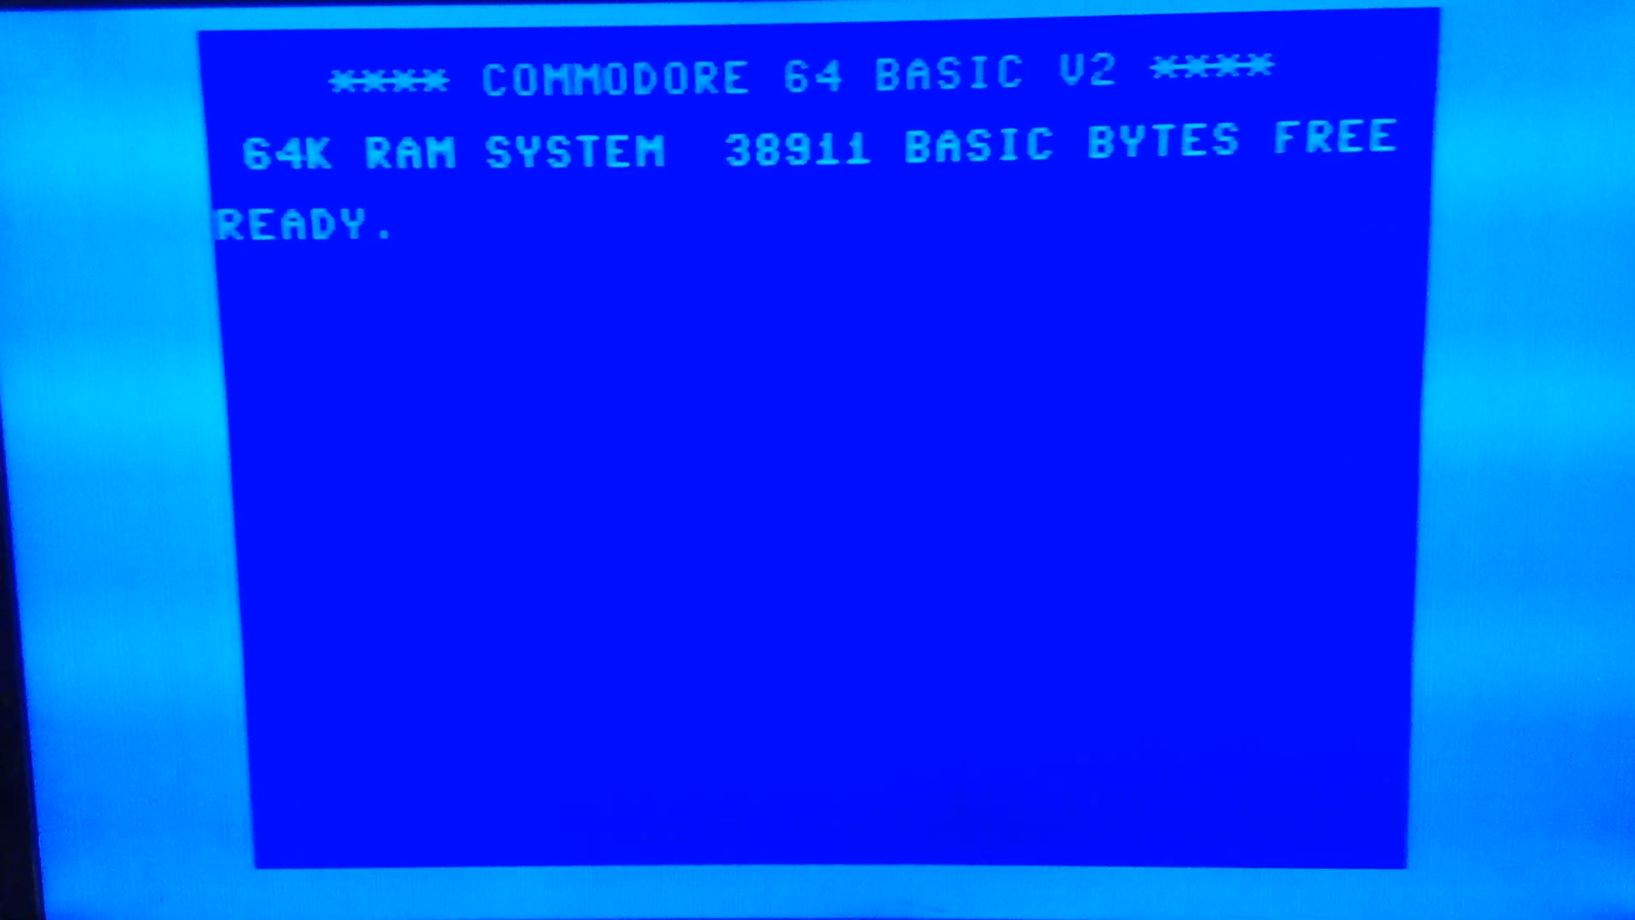
- Enter POKE 53280,0 at the READY prompt to turn the screen colour black
text(POKE)
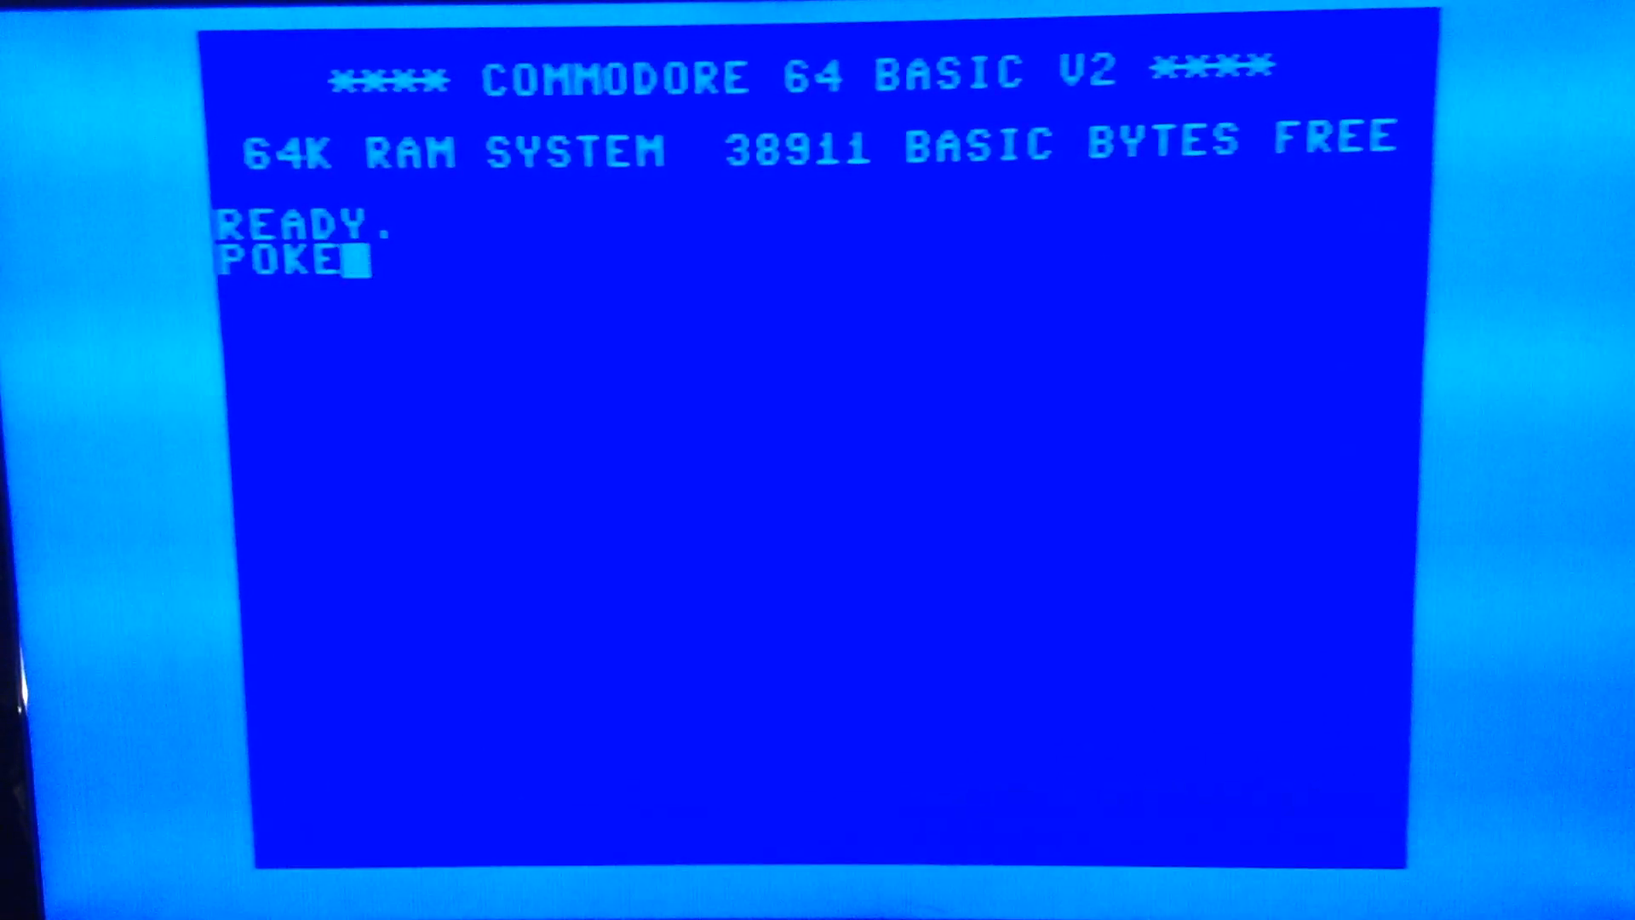
text(53280)
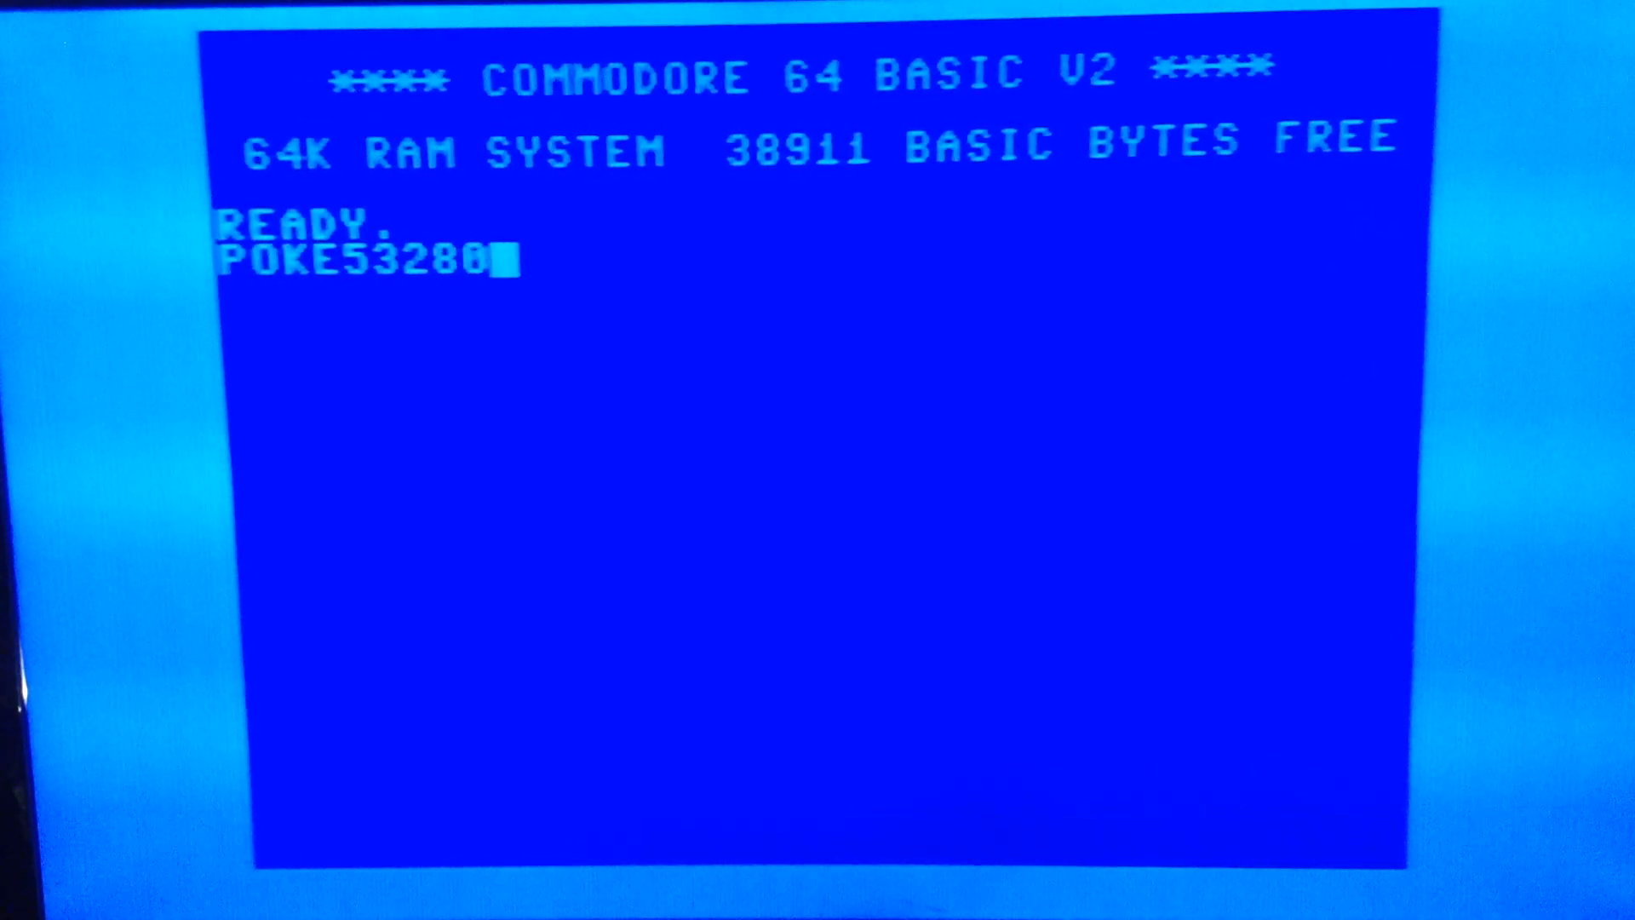
text(,)
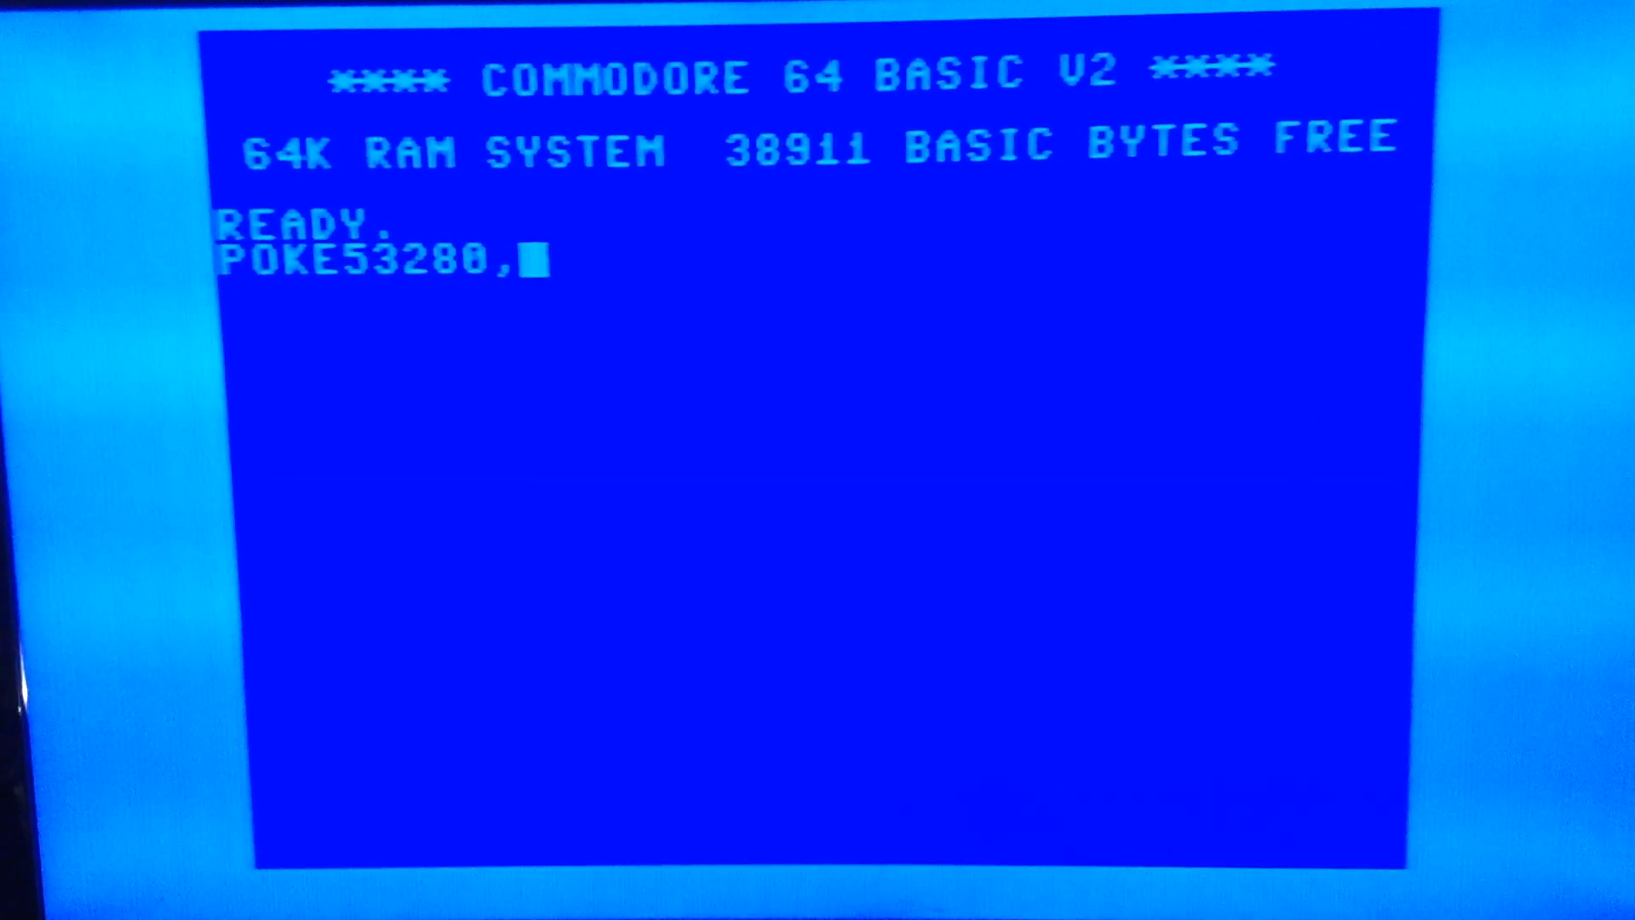
text(0)
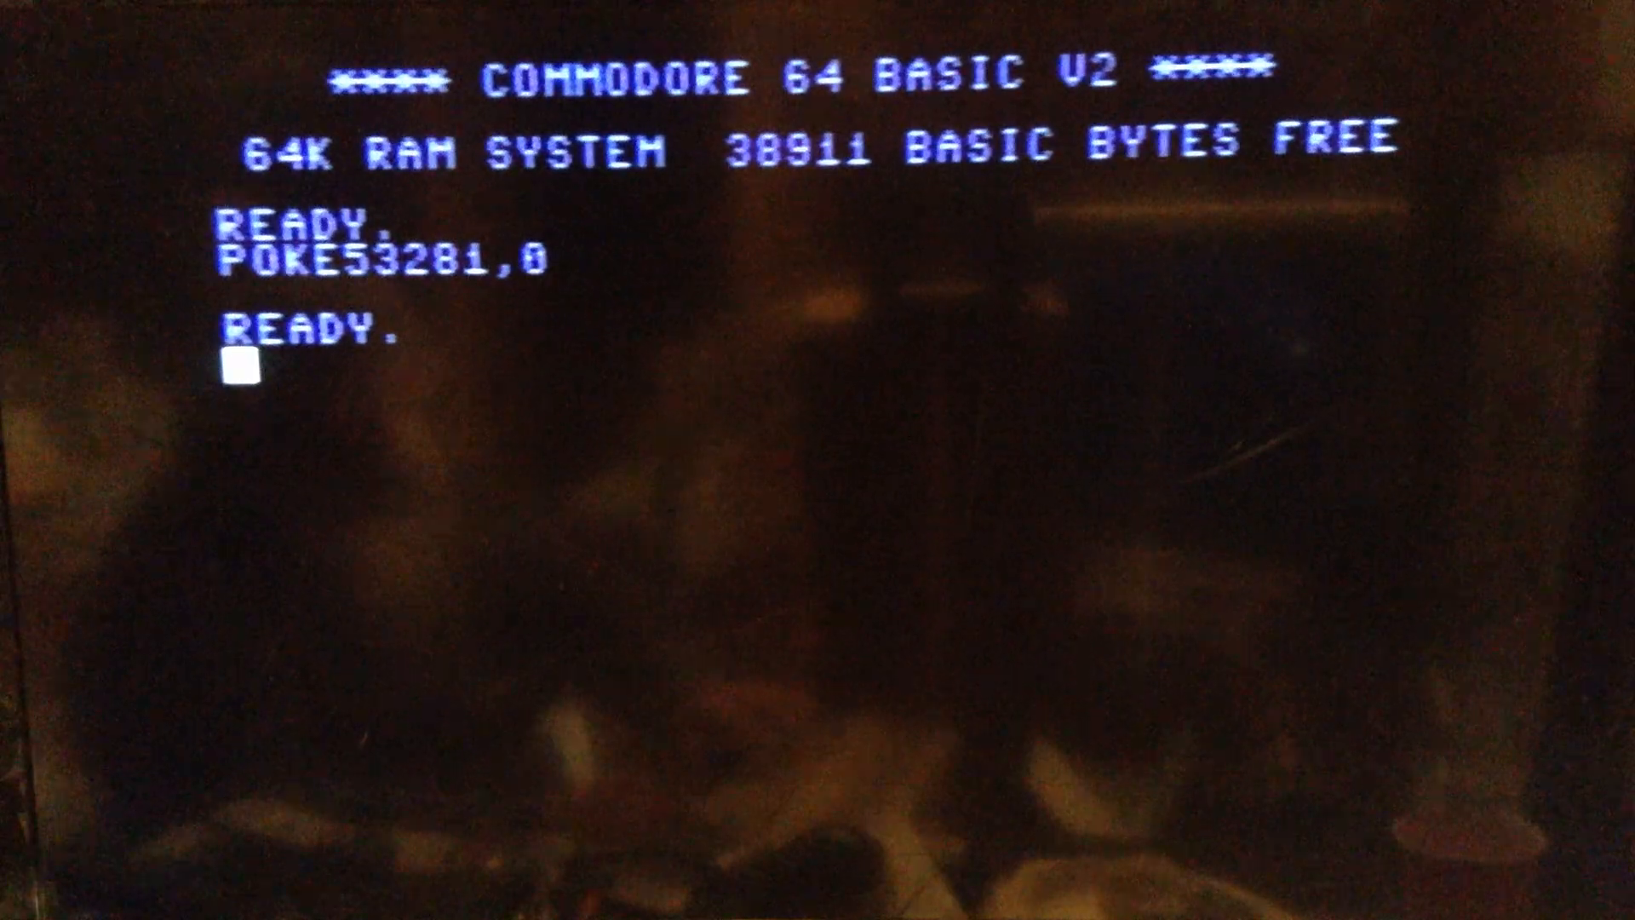
- List the loaded disk directory, showing its programs and 558 blocks free
text(LIST)
text(LOAD"$",8)
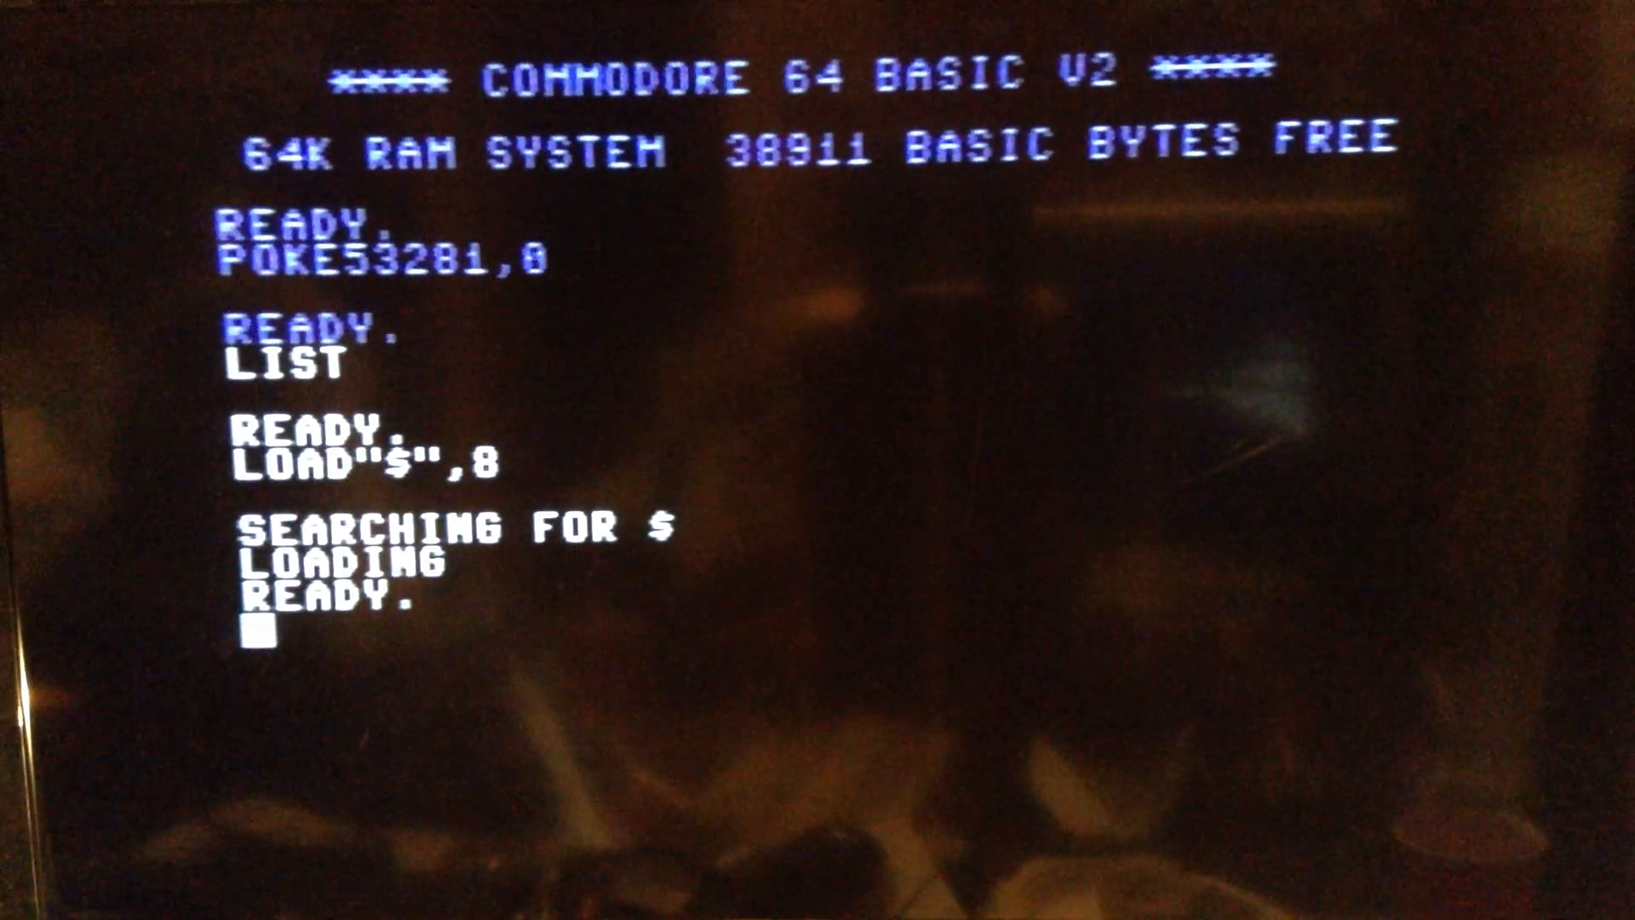
text(LI)
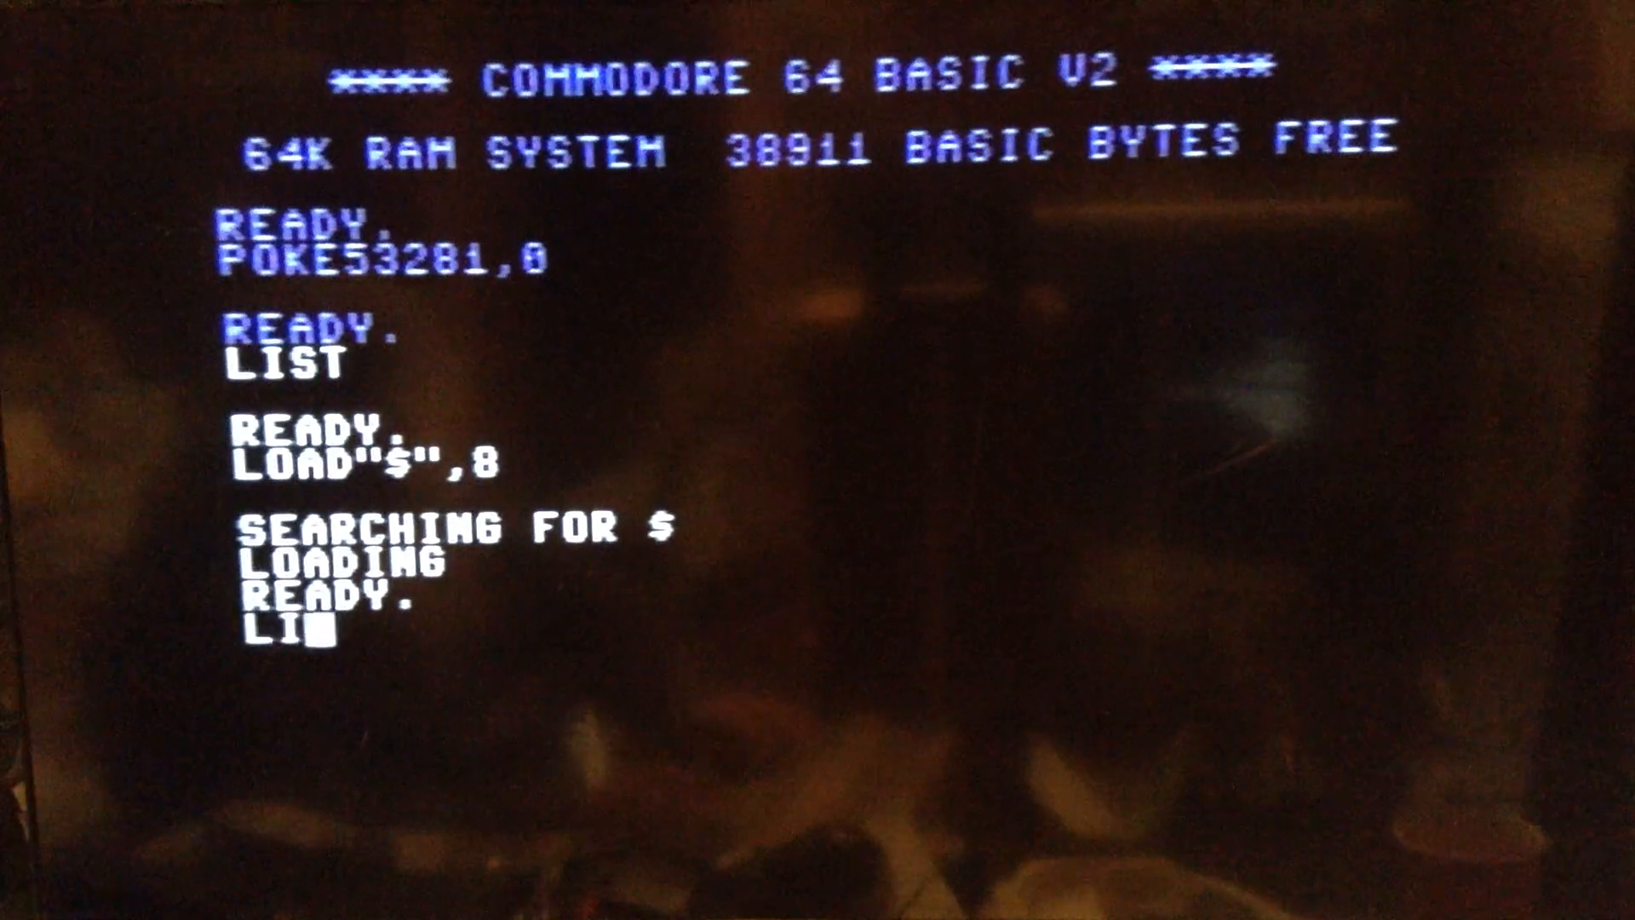
key(Return)
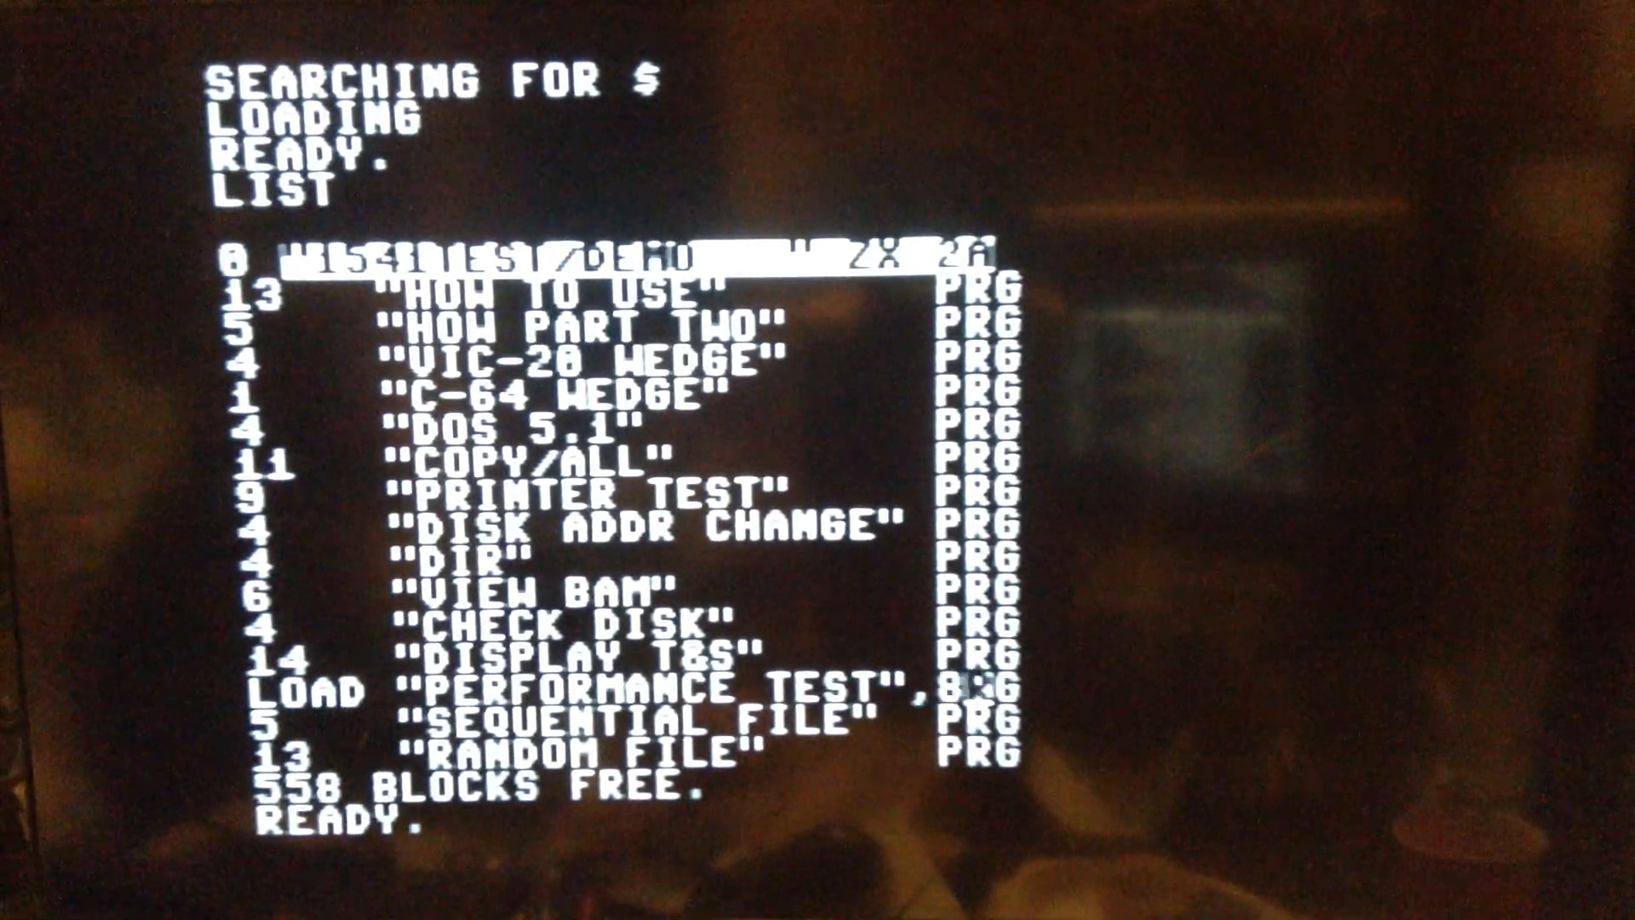
key(Return)
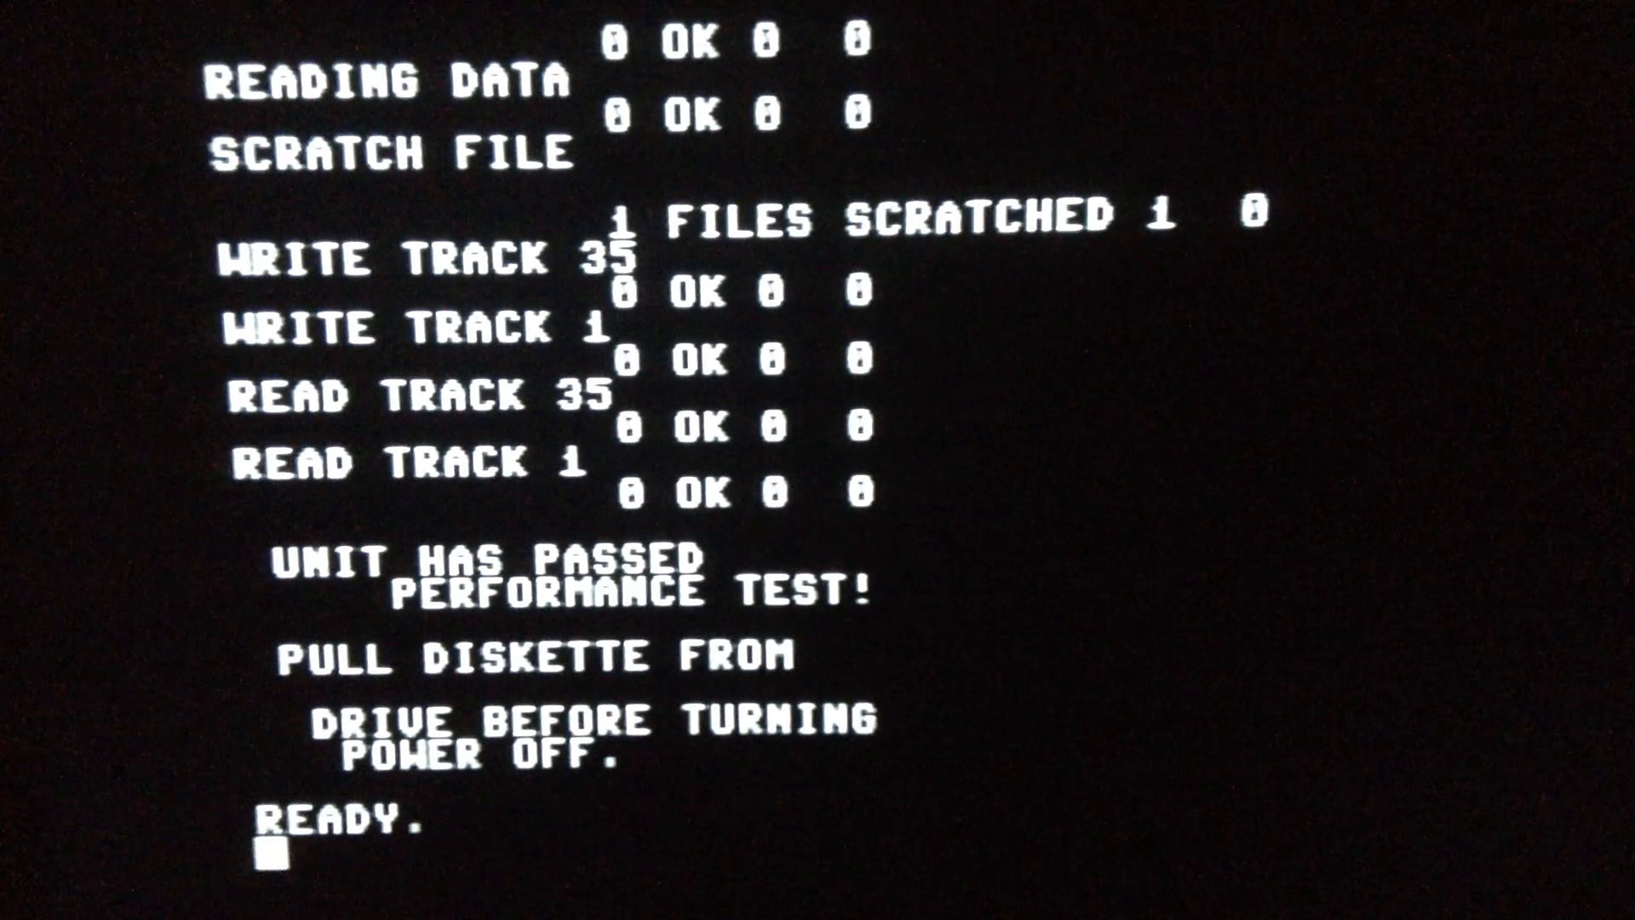
- Let the Performance Test listing scroll through to its final line 2060 and the READY prompt
text(L)
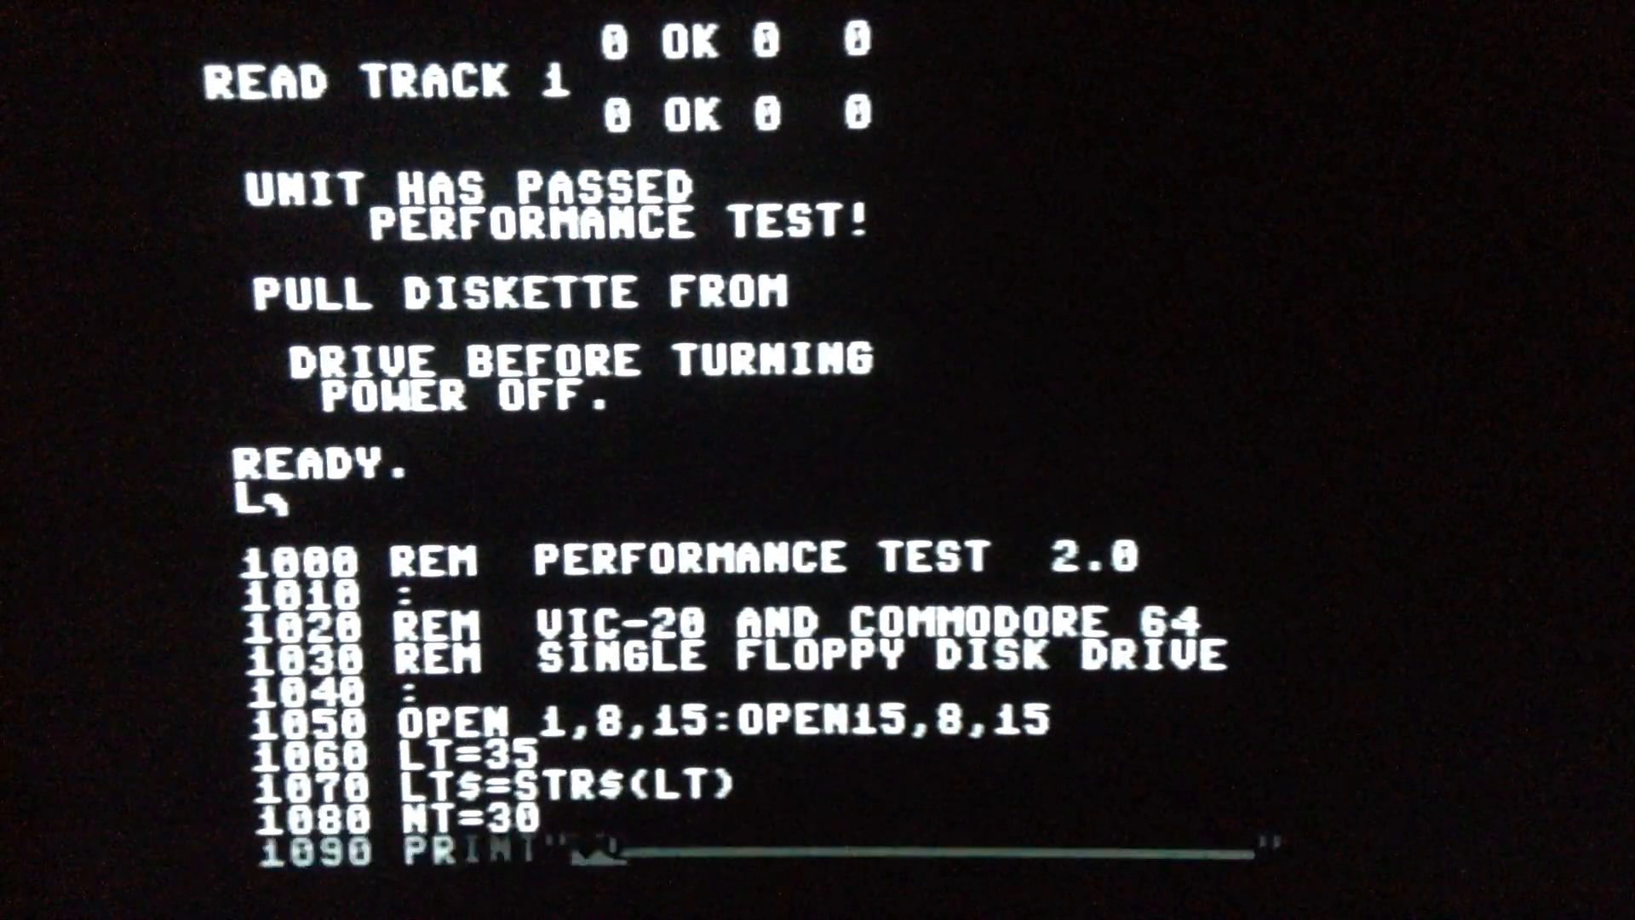
scroll(down, 3)
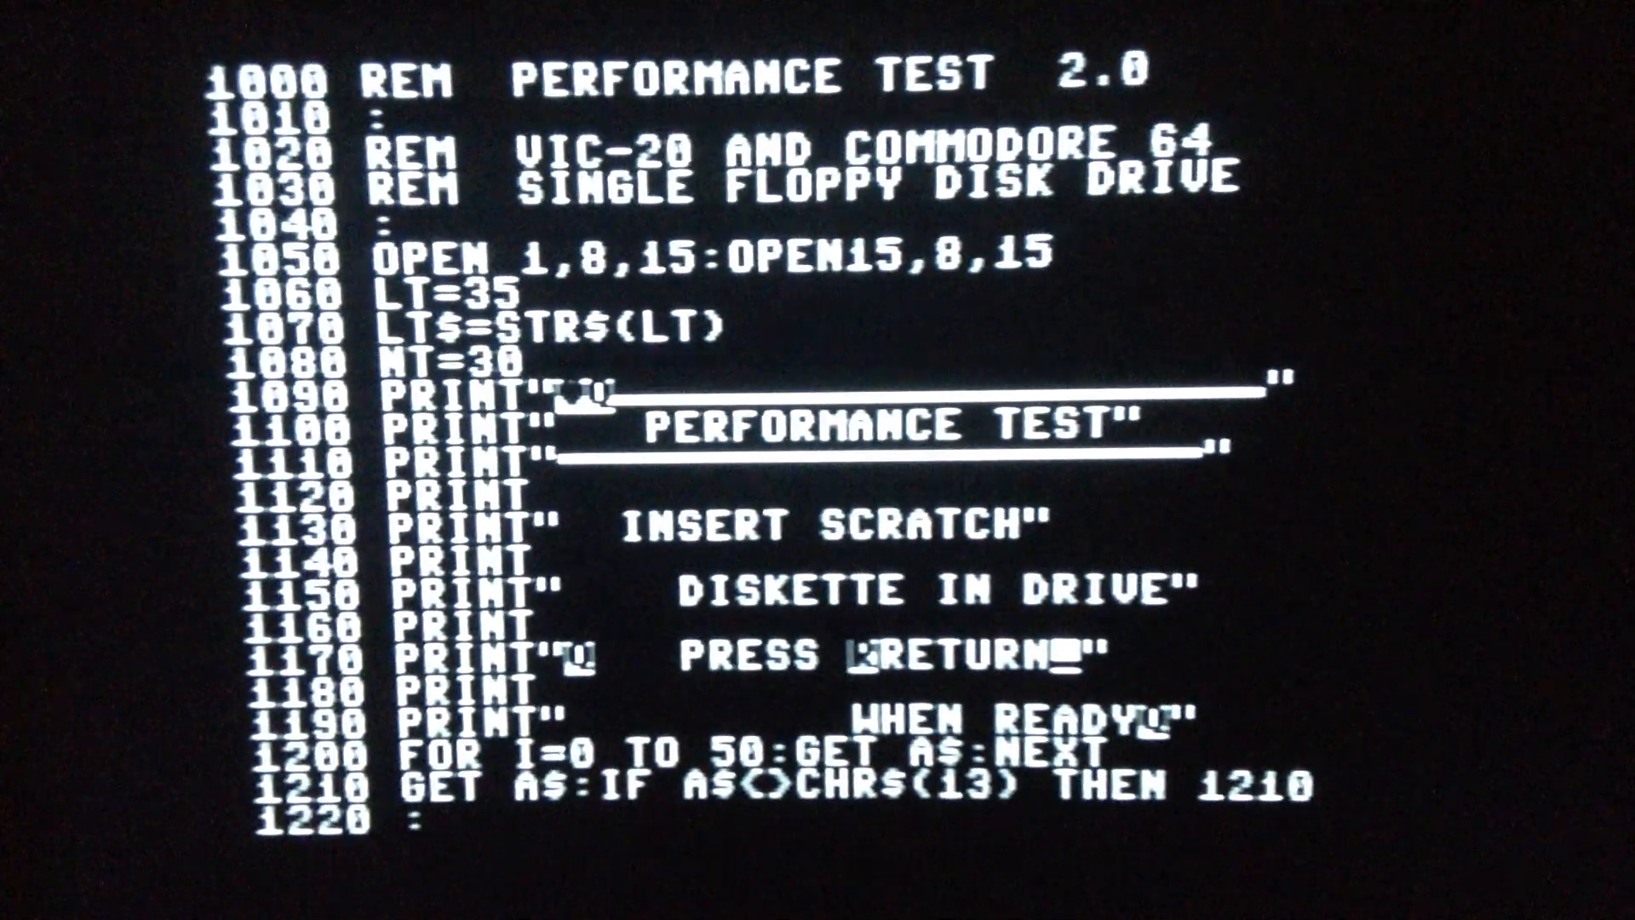
scroll(down, 3)
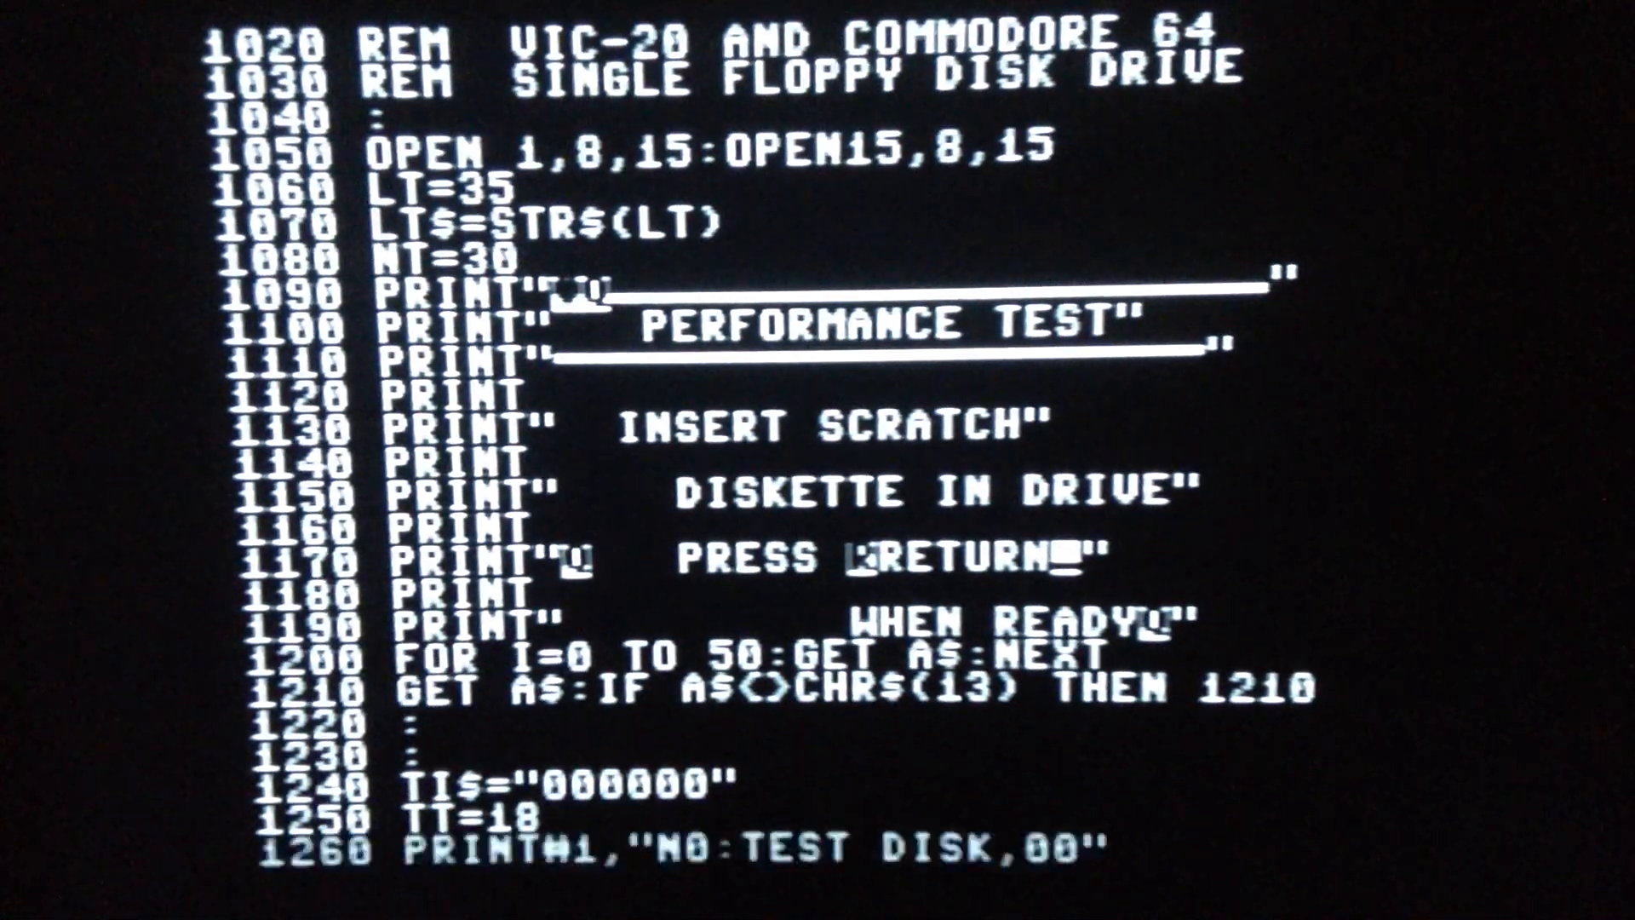
scroll(down, 3)
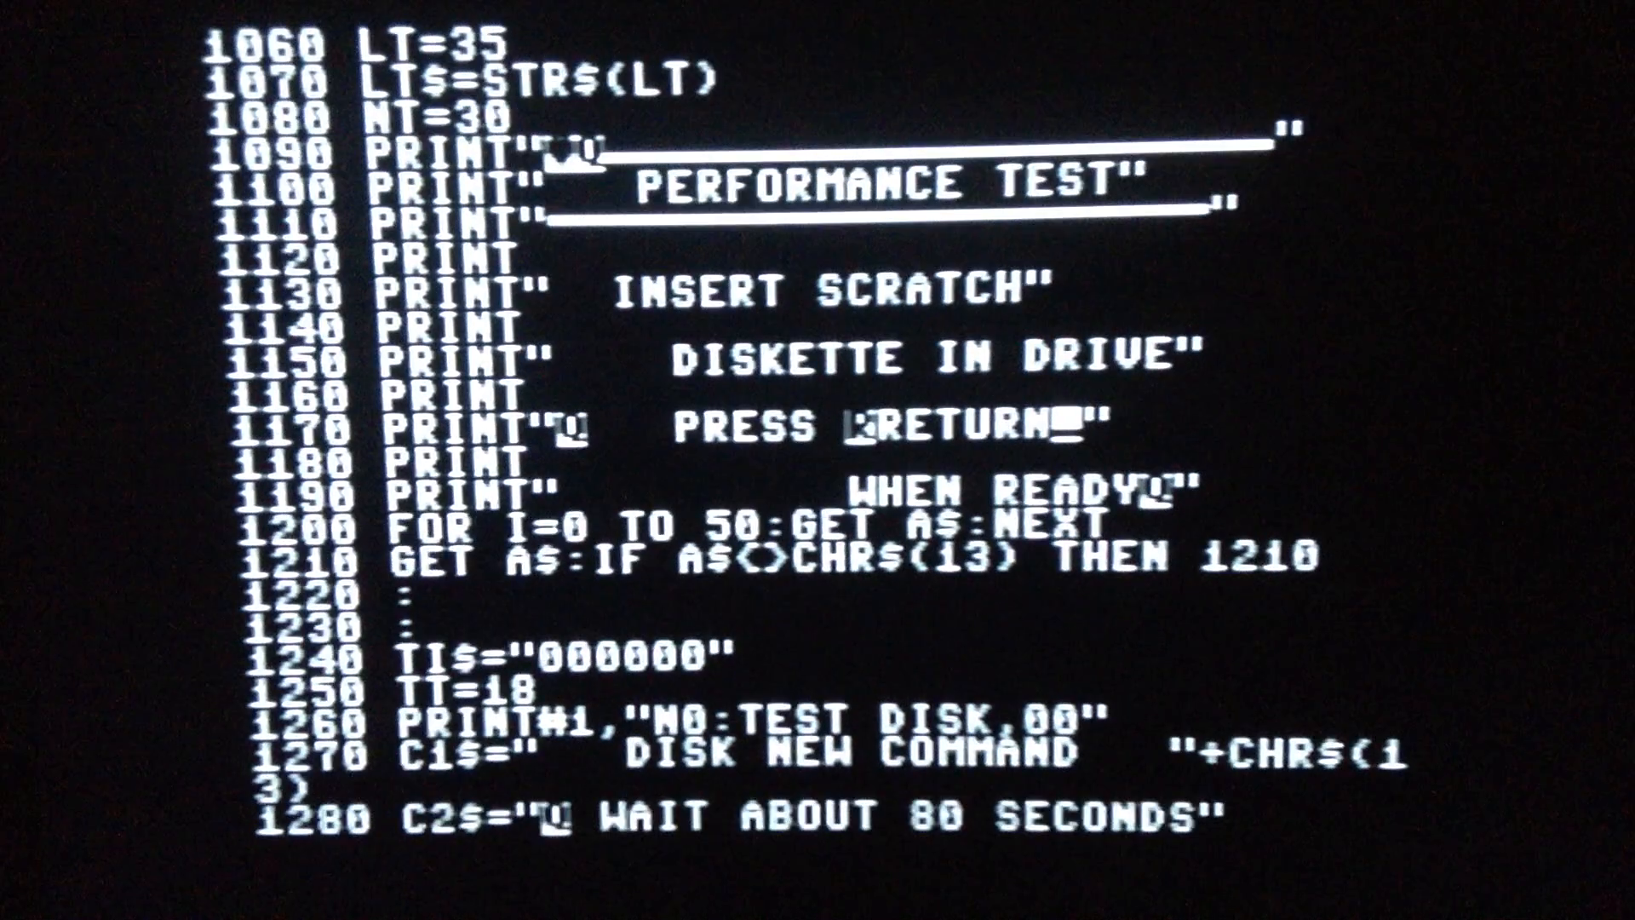
scroll(down, 3)
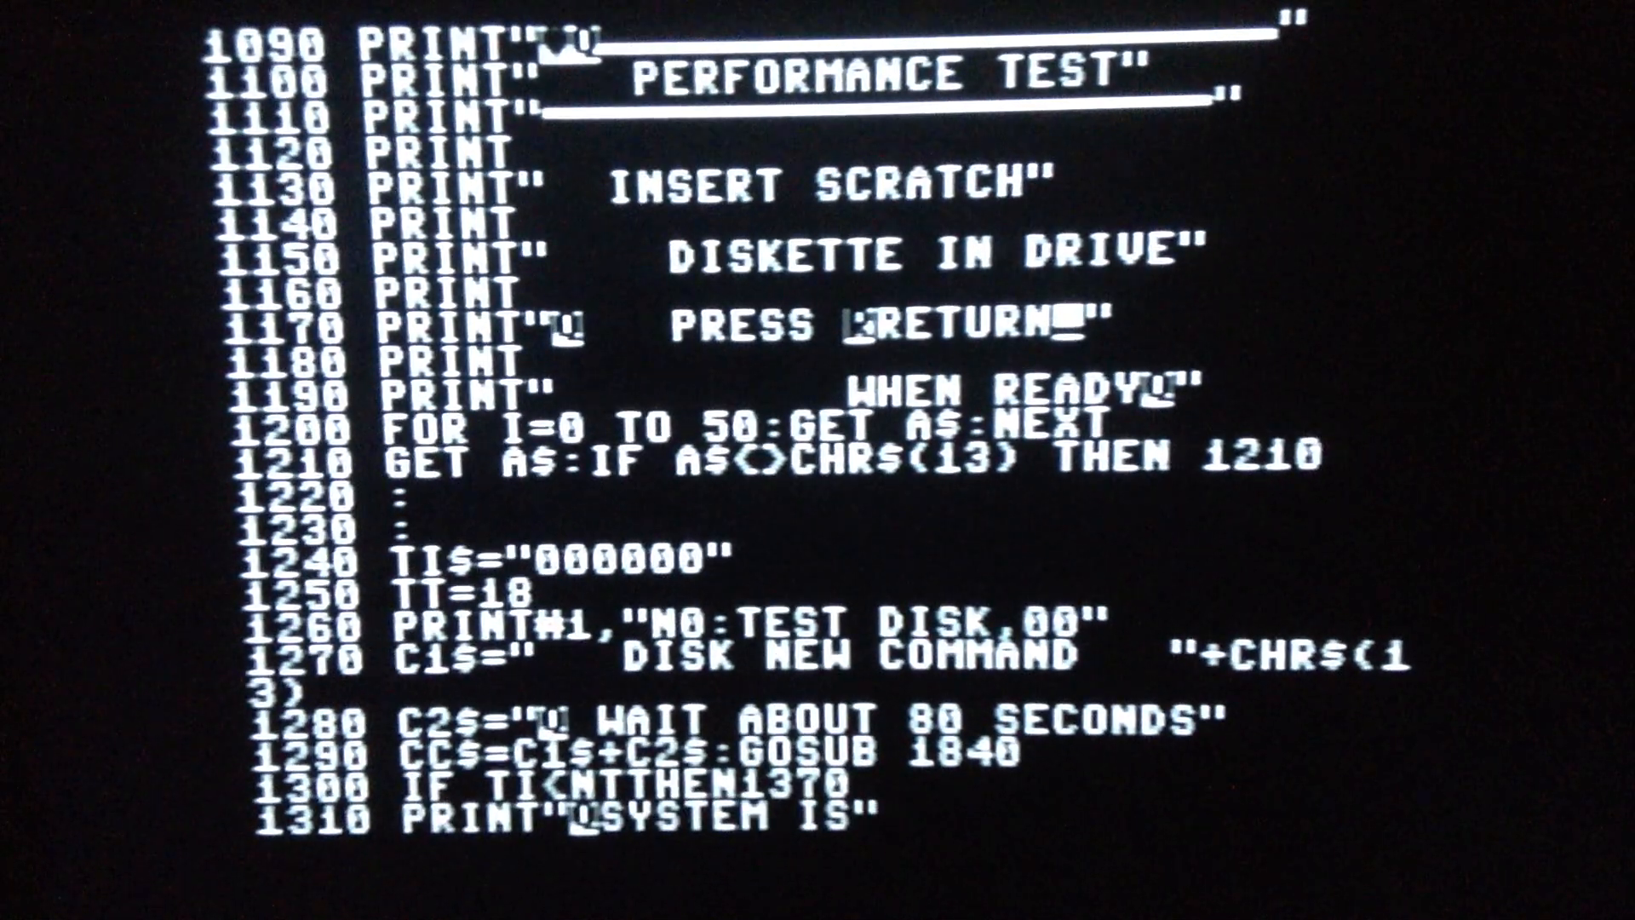
scroll(down, 3)
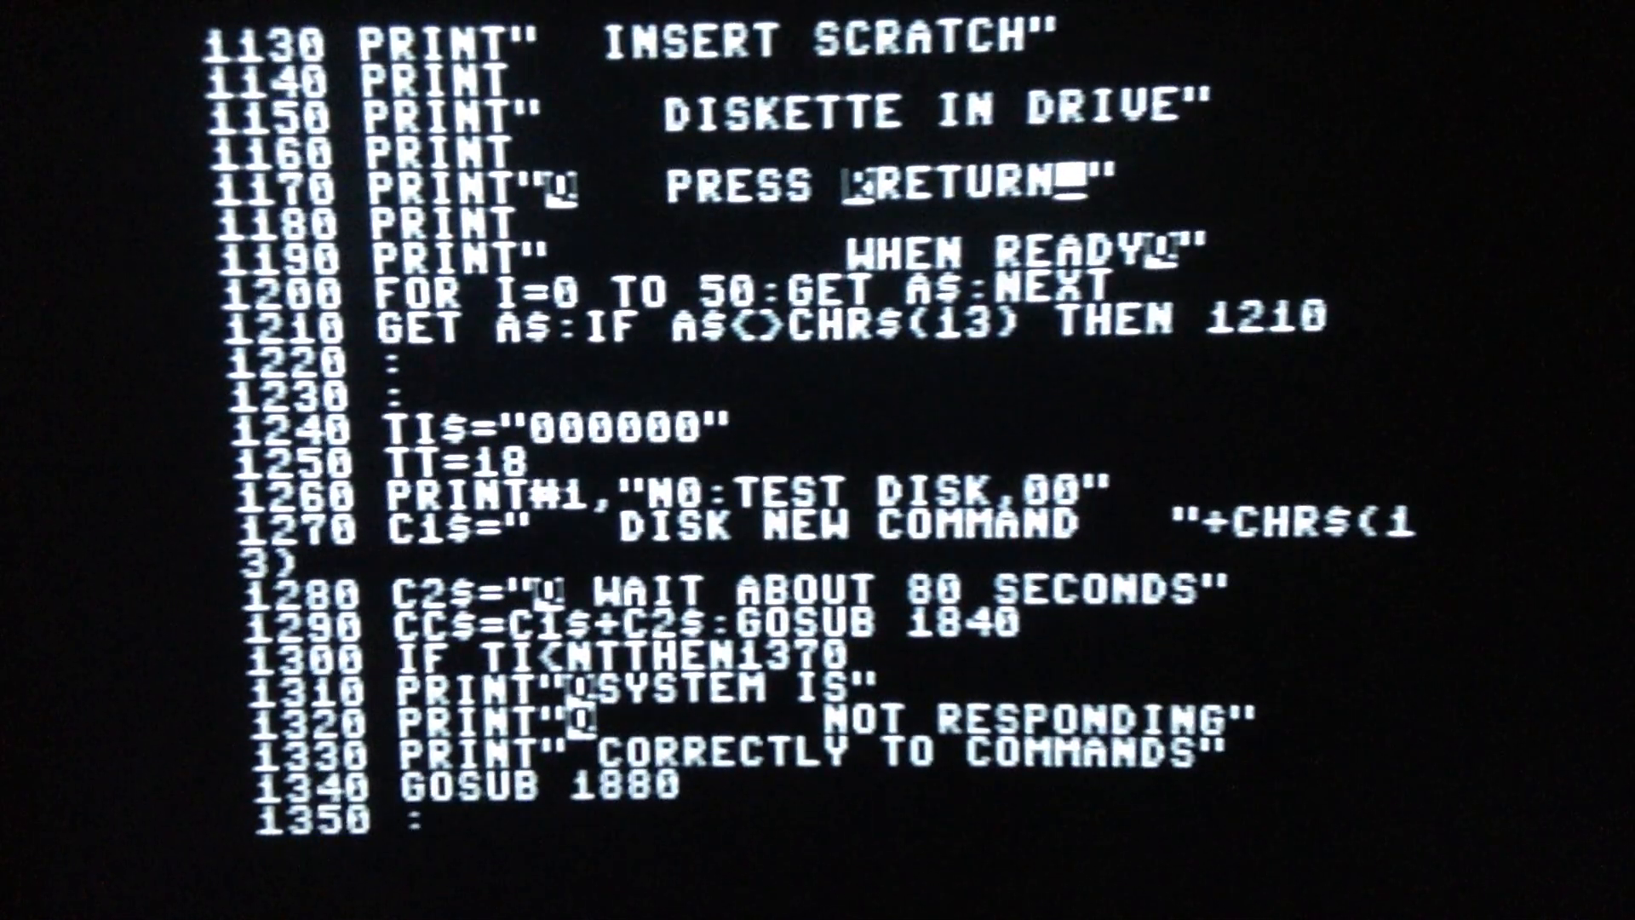
scroll(down, 3)
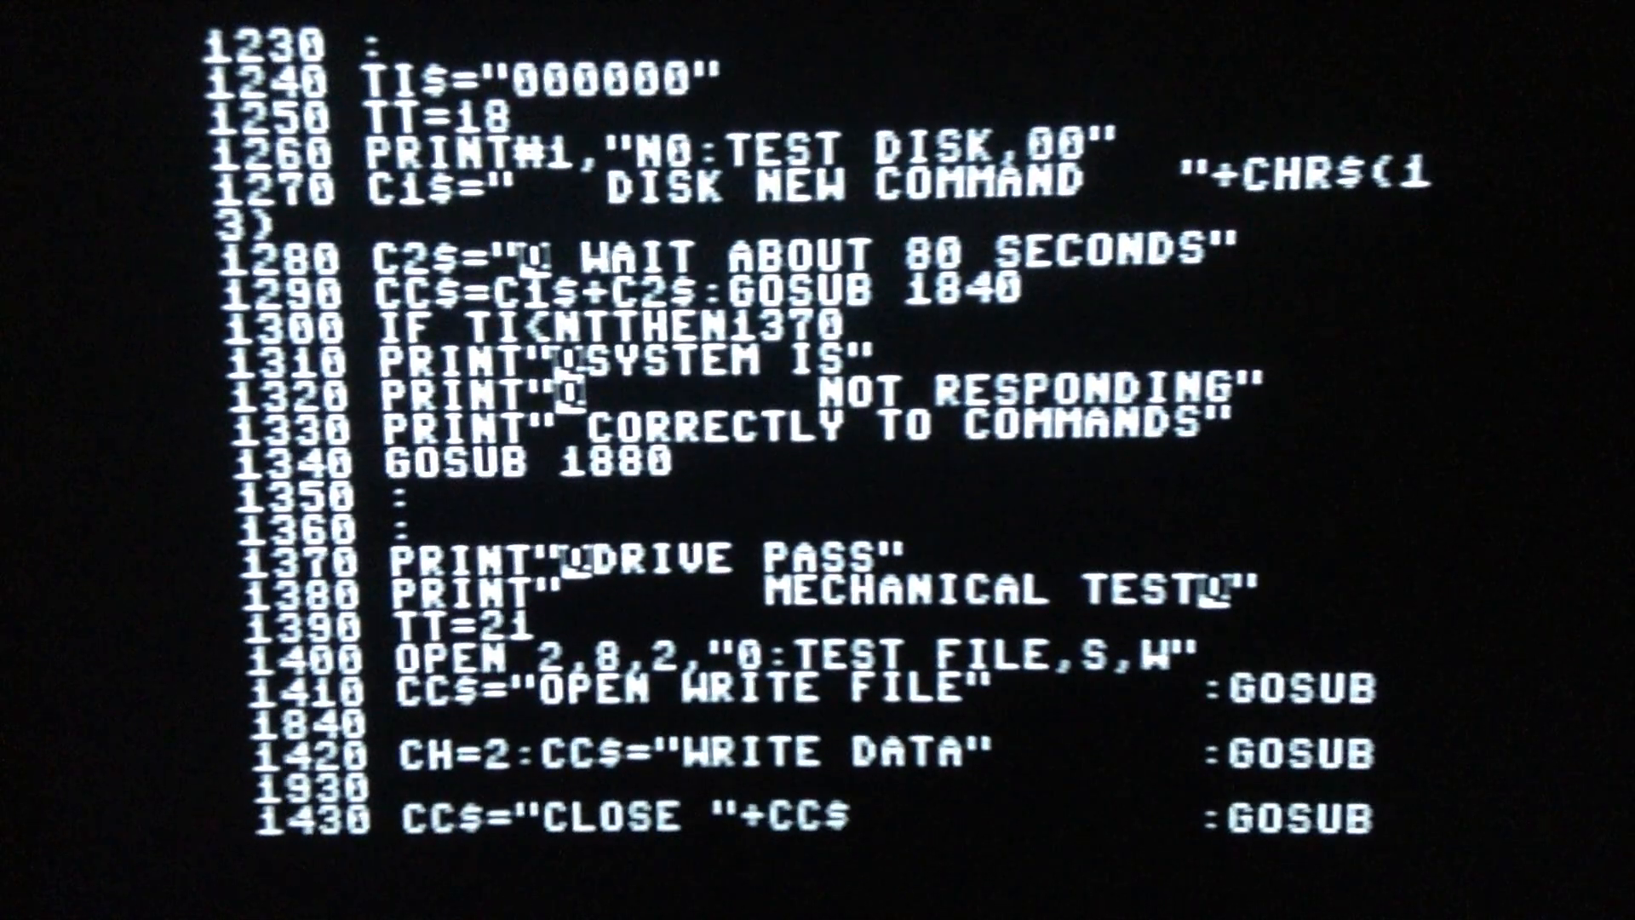
scroll(down, 3)
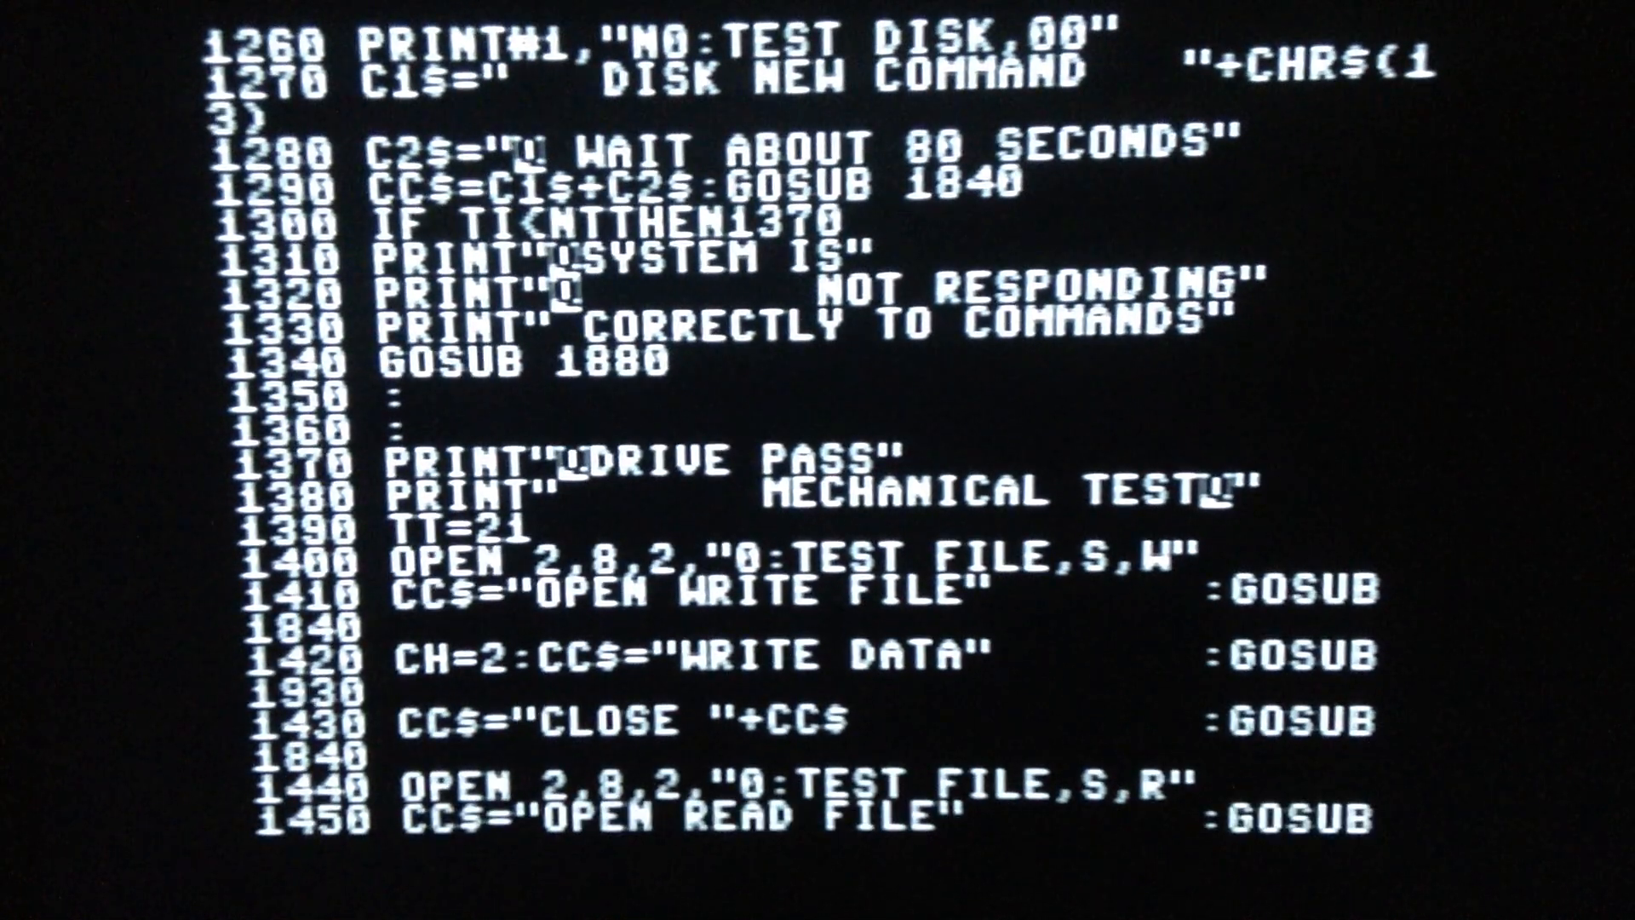
scroll(down, 3)
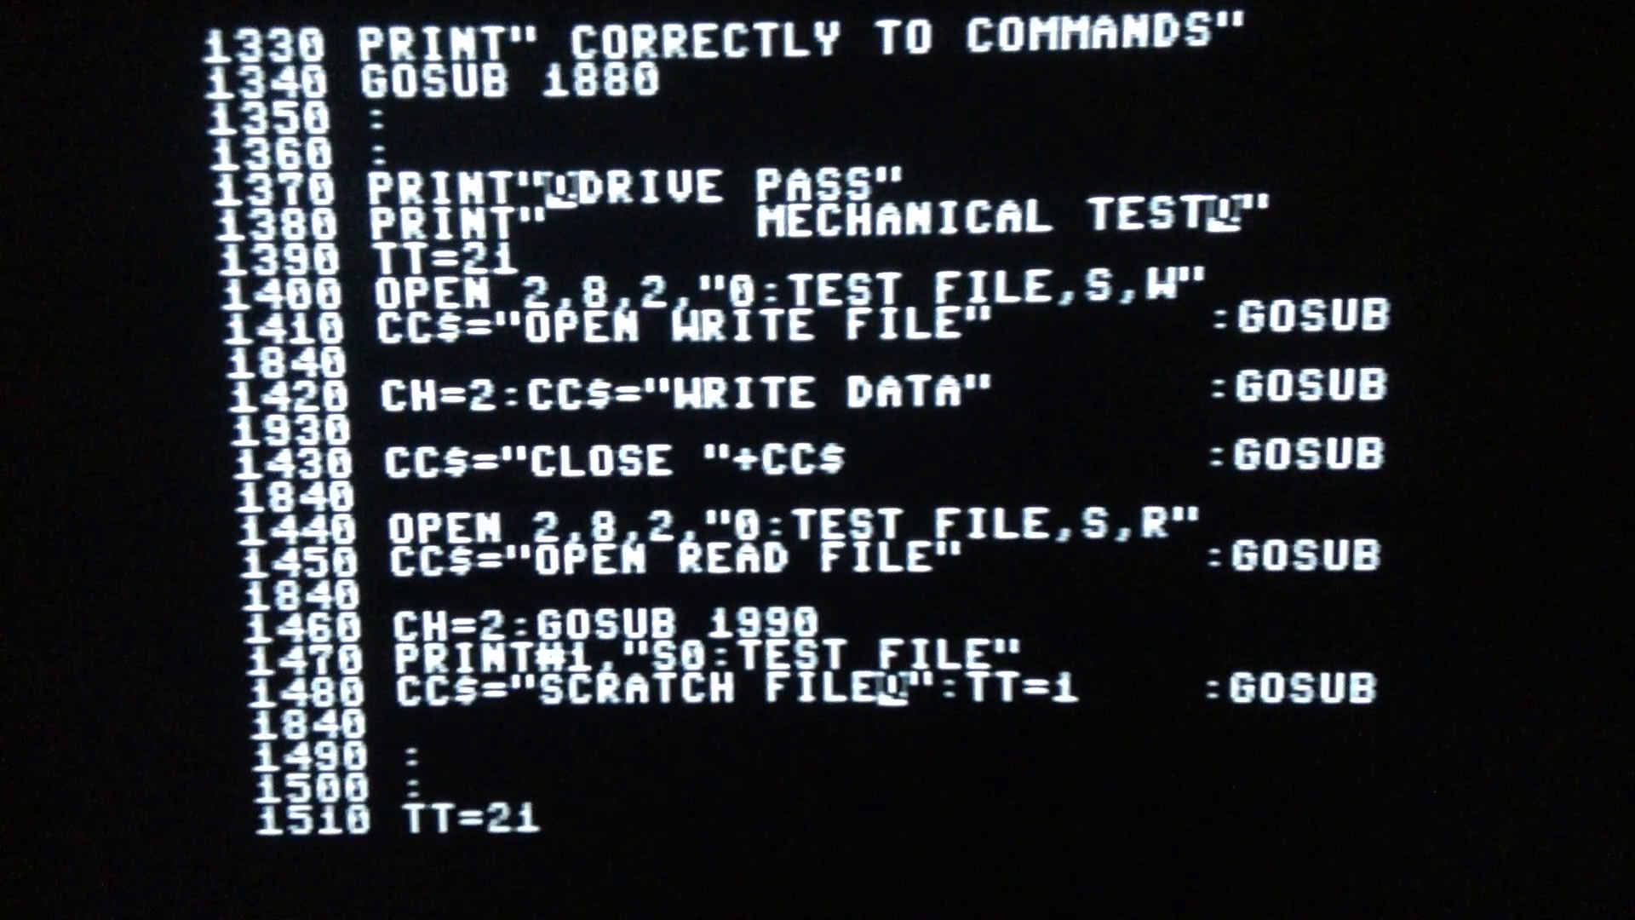
scroll(down, 3)
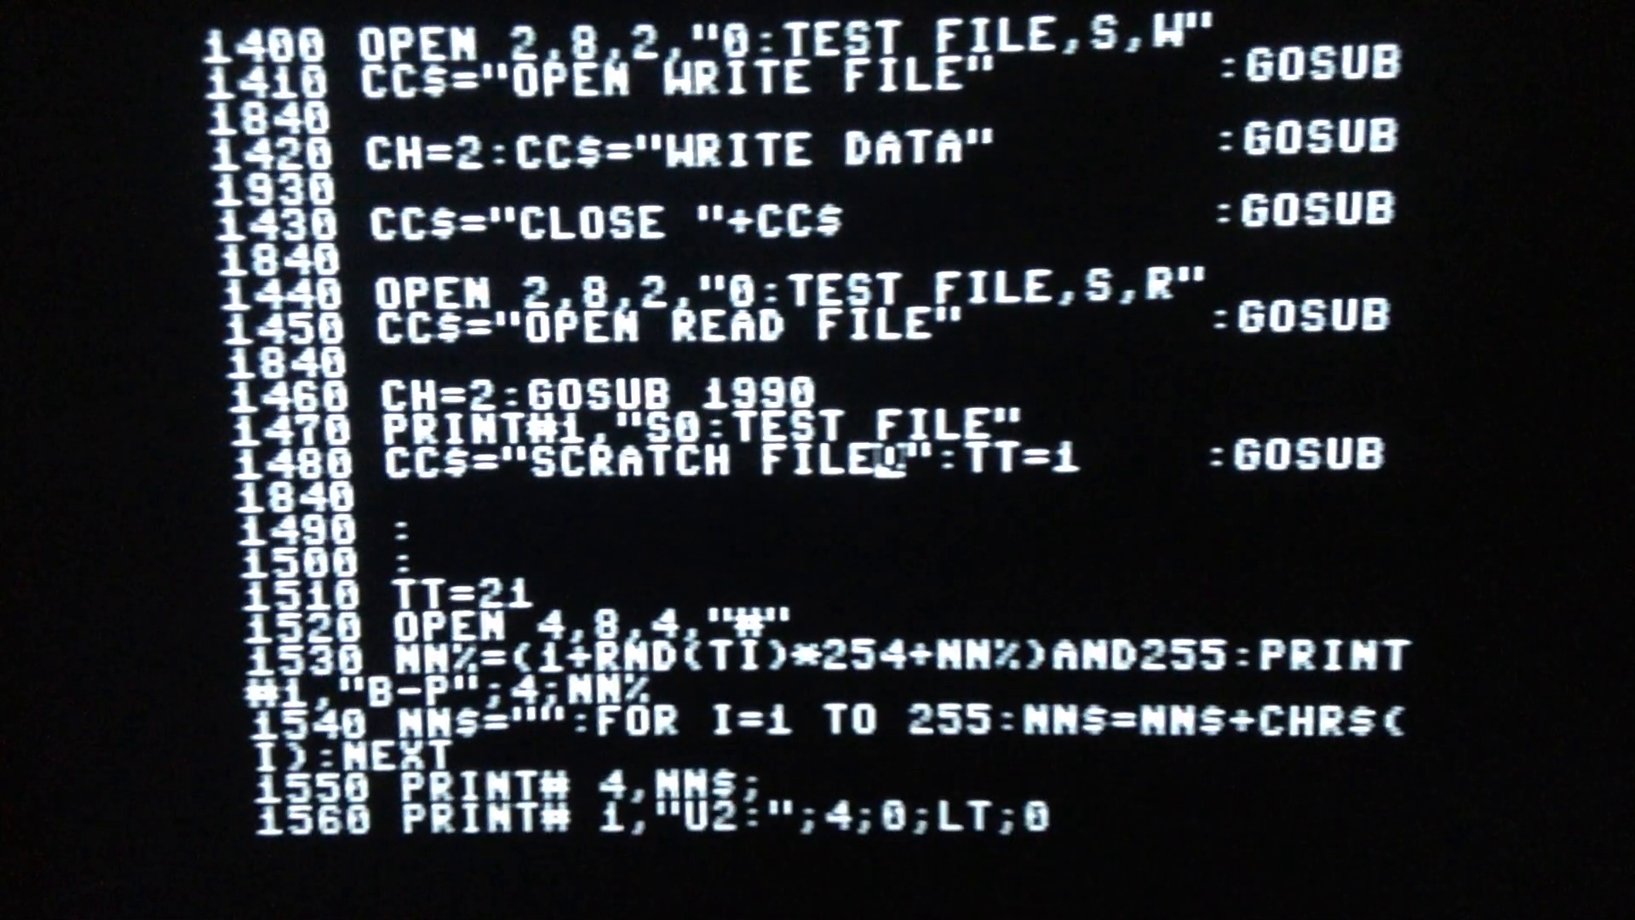
scroll(down, 3)
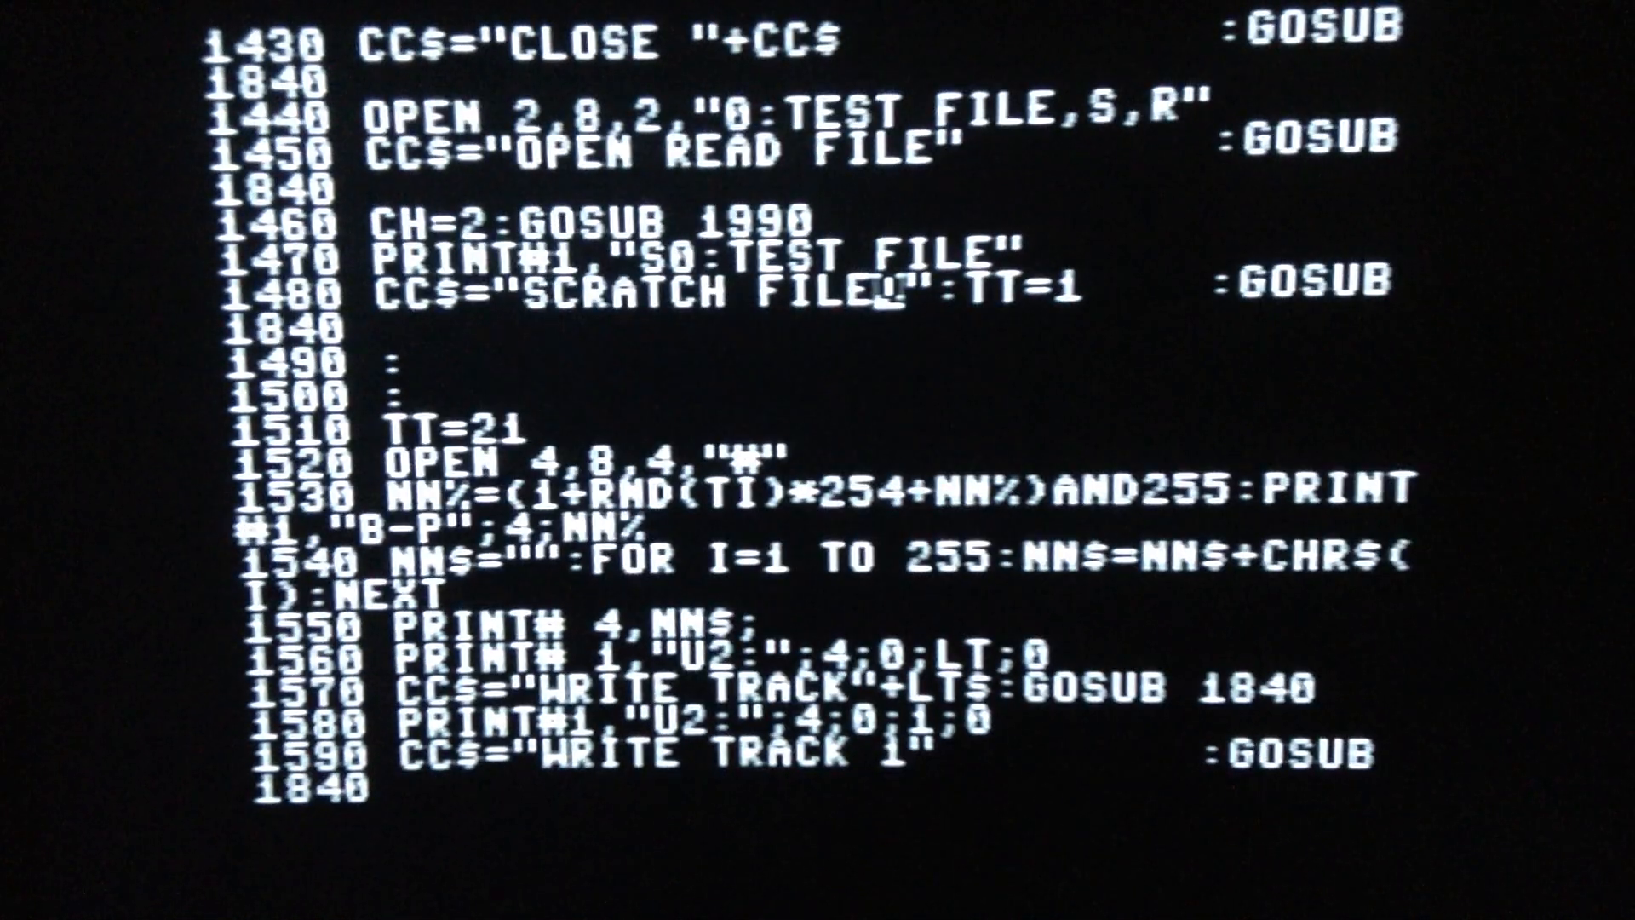
scroll(down, 3)
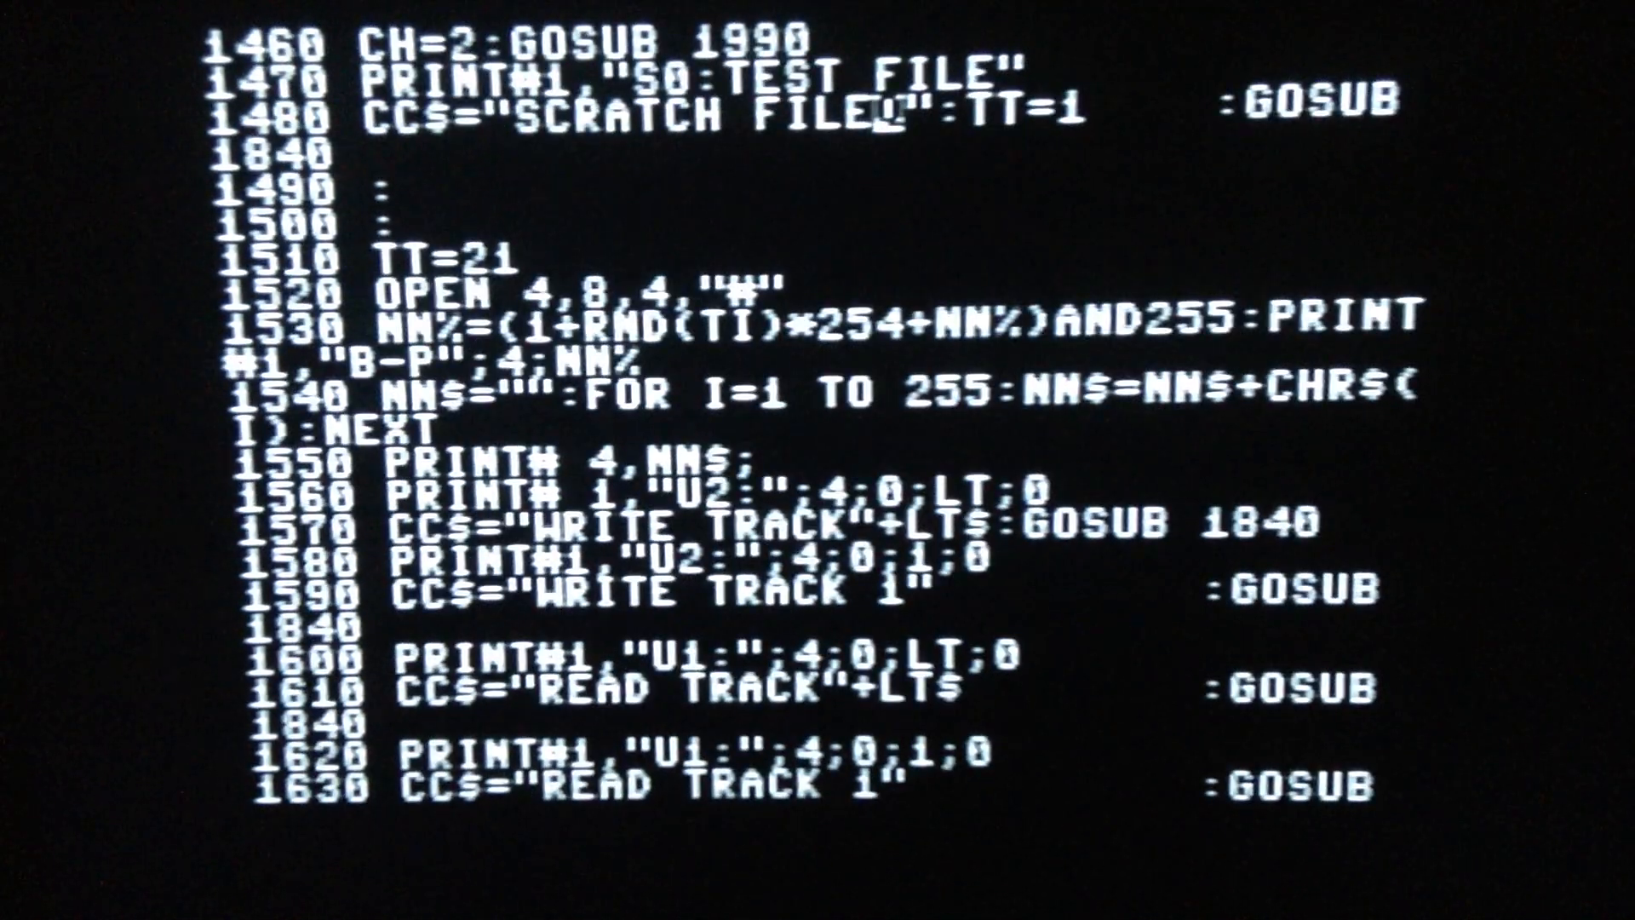
scroll(down, 3)
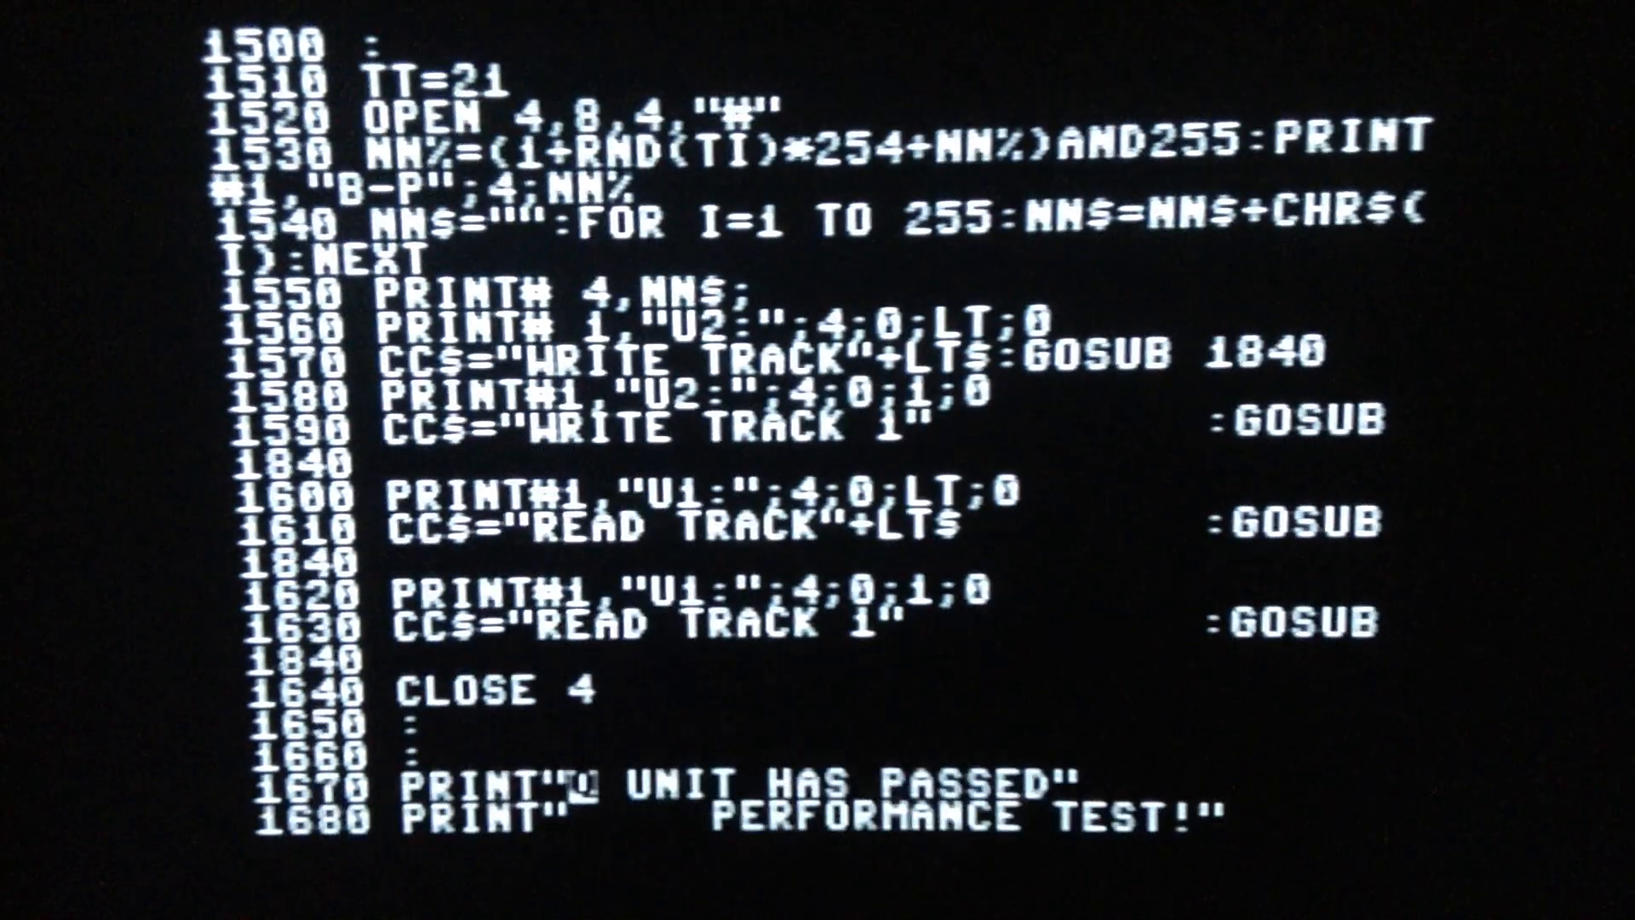
scroll(down, 3)
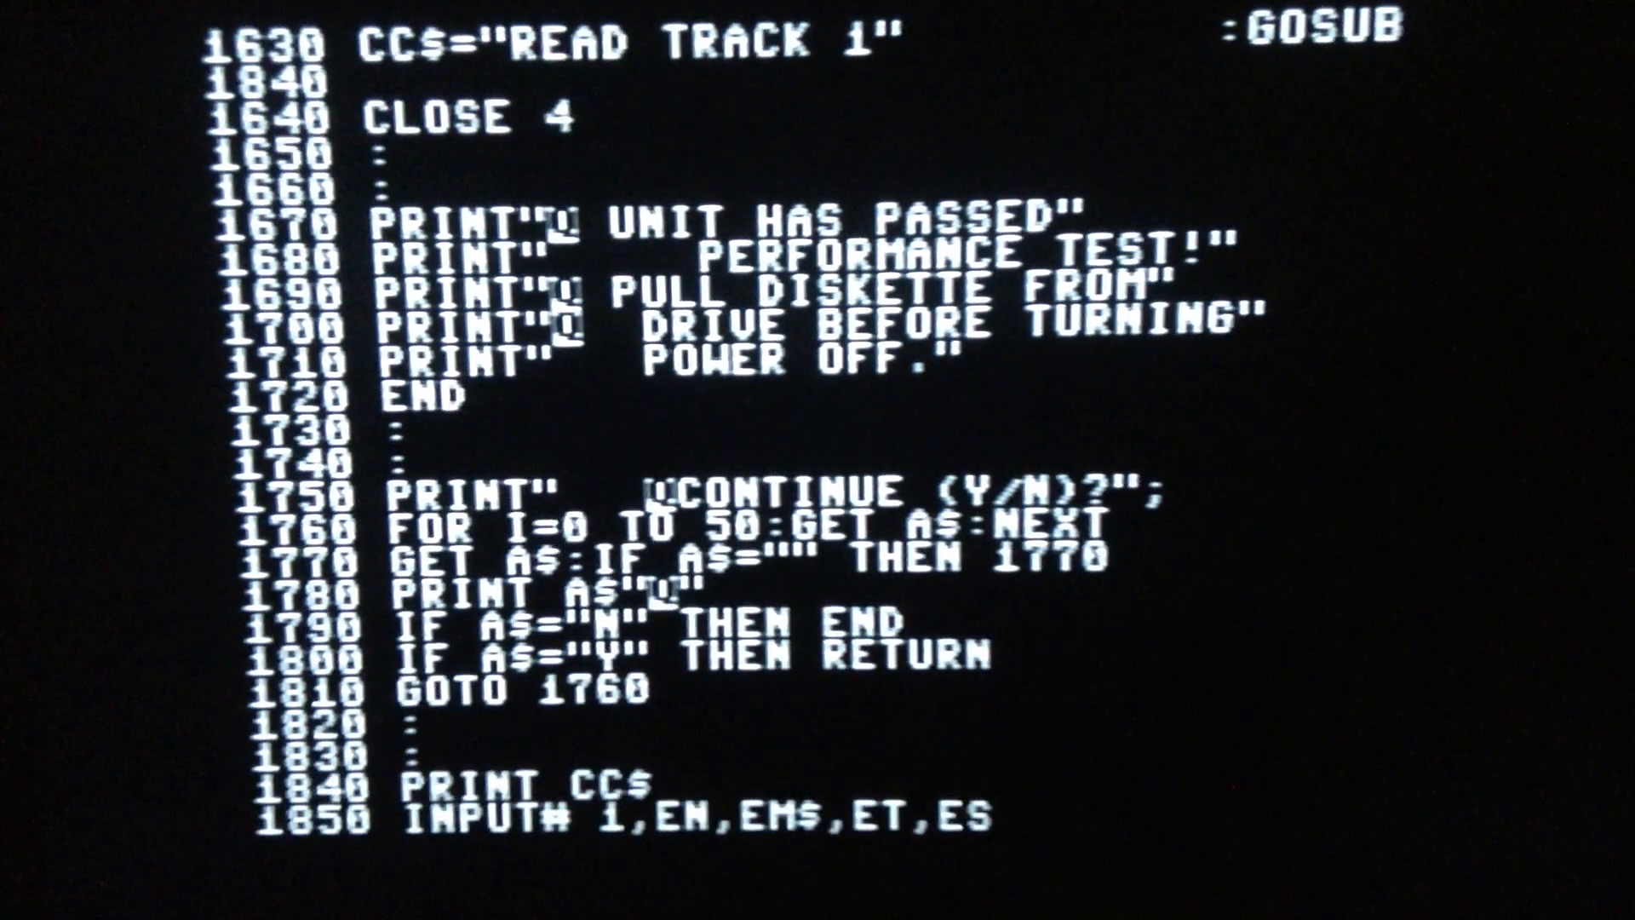
scroll(down, 3)
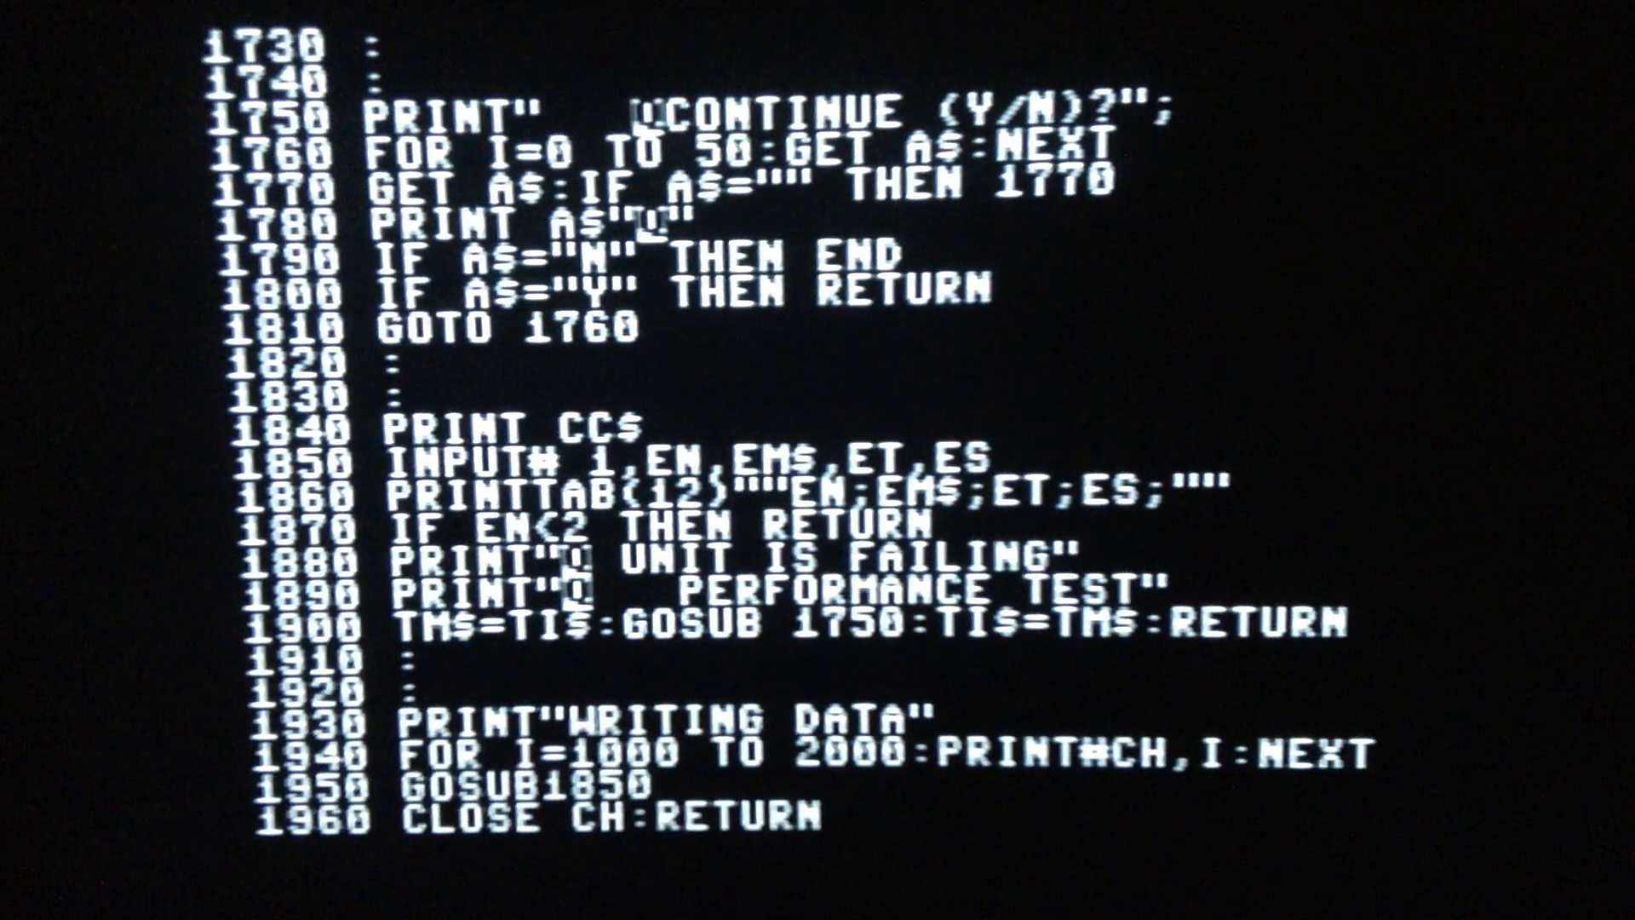
scroll(down, 3)
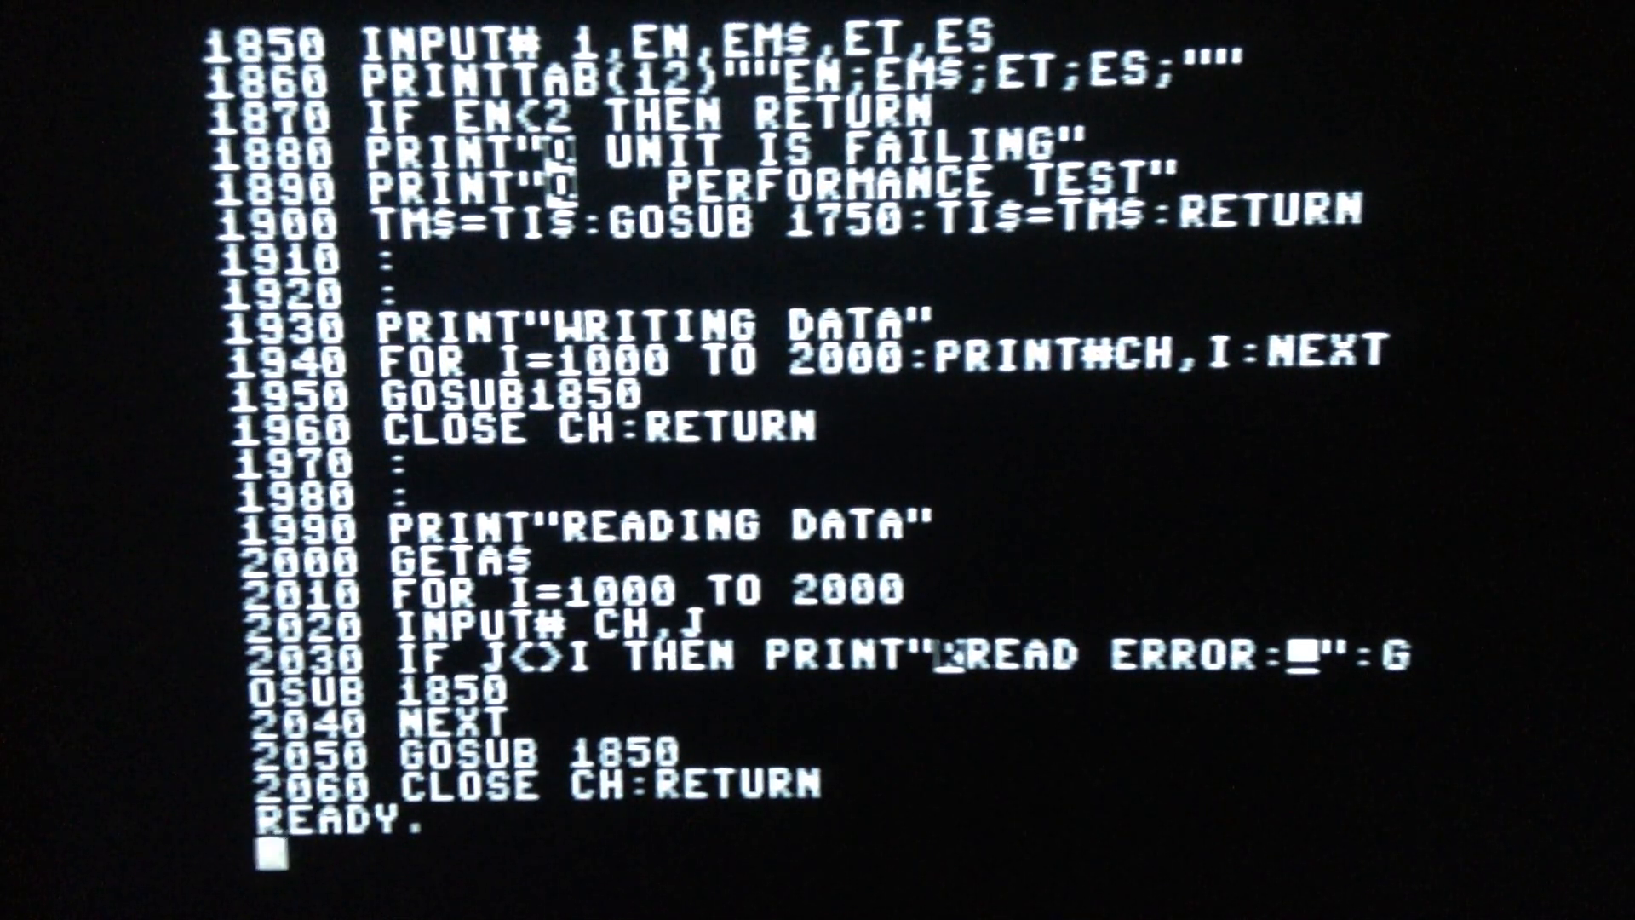
- Run the Performance Test program so it asks for a scratch diskette
text(RUN)
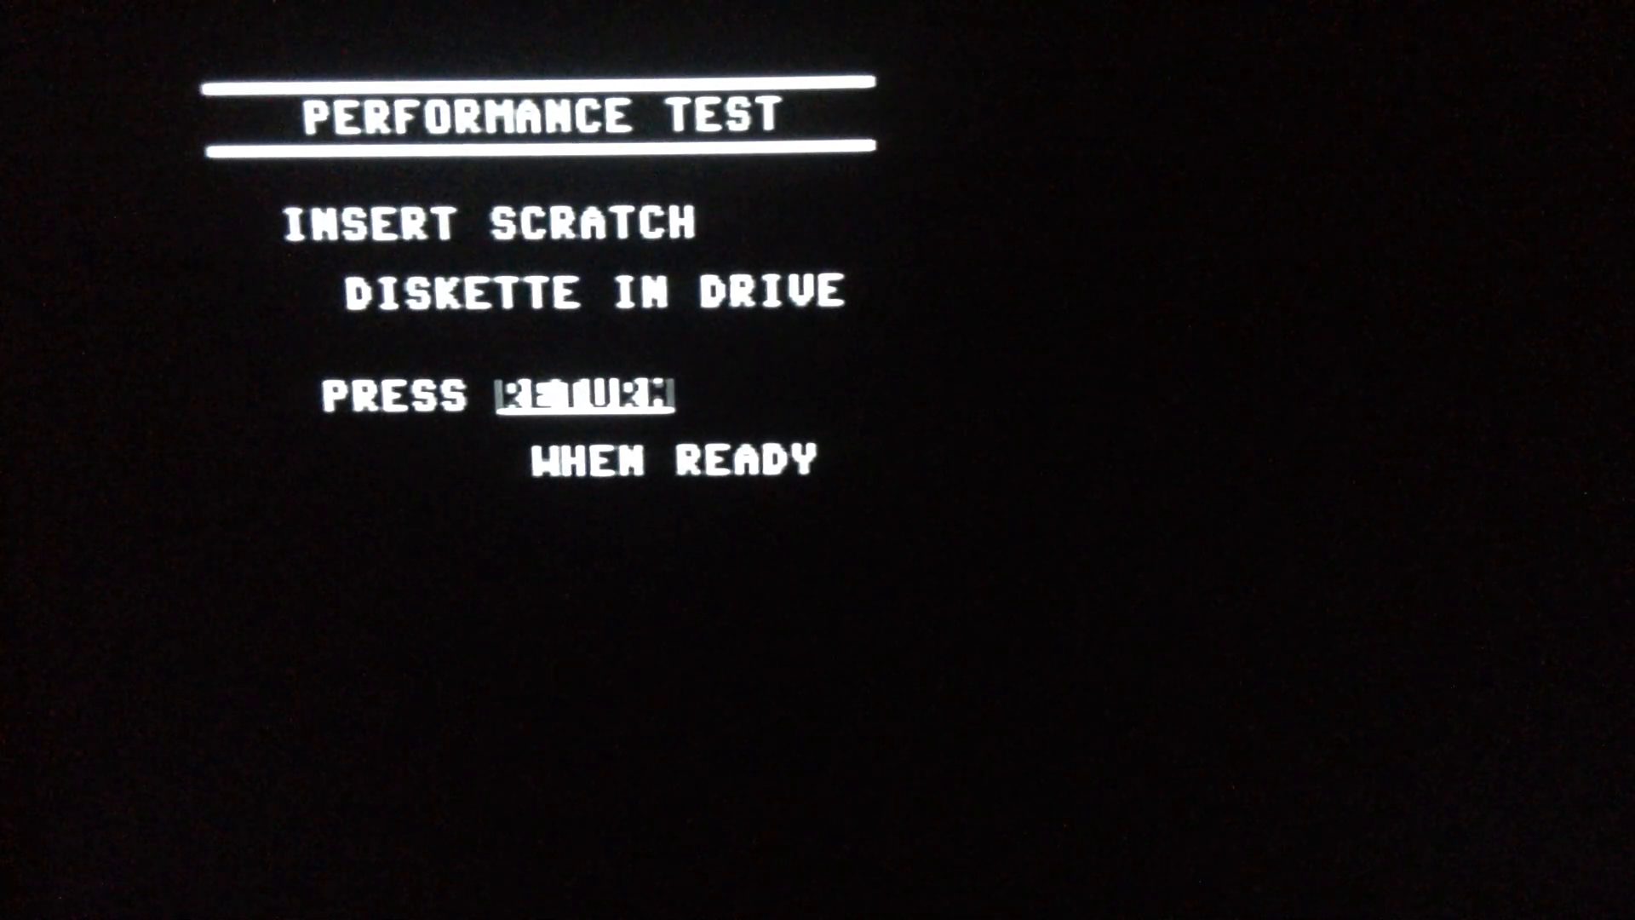
- Confirm the scratch diskette is in so the test formats it and writes data with OK results
key(return)
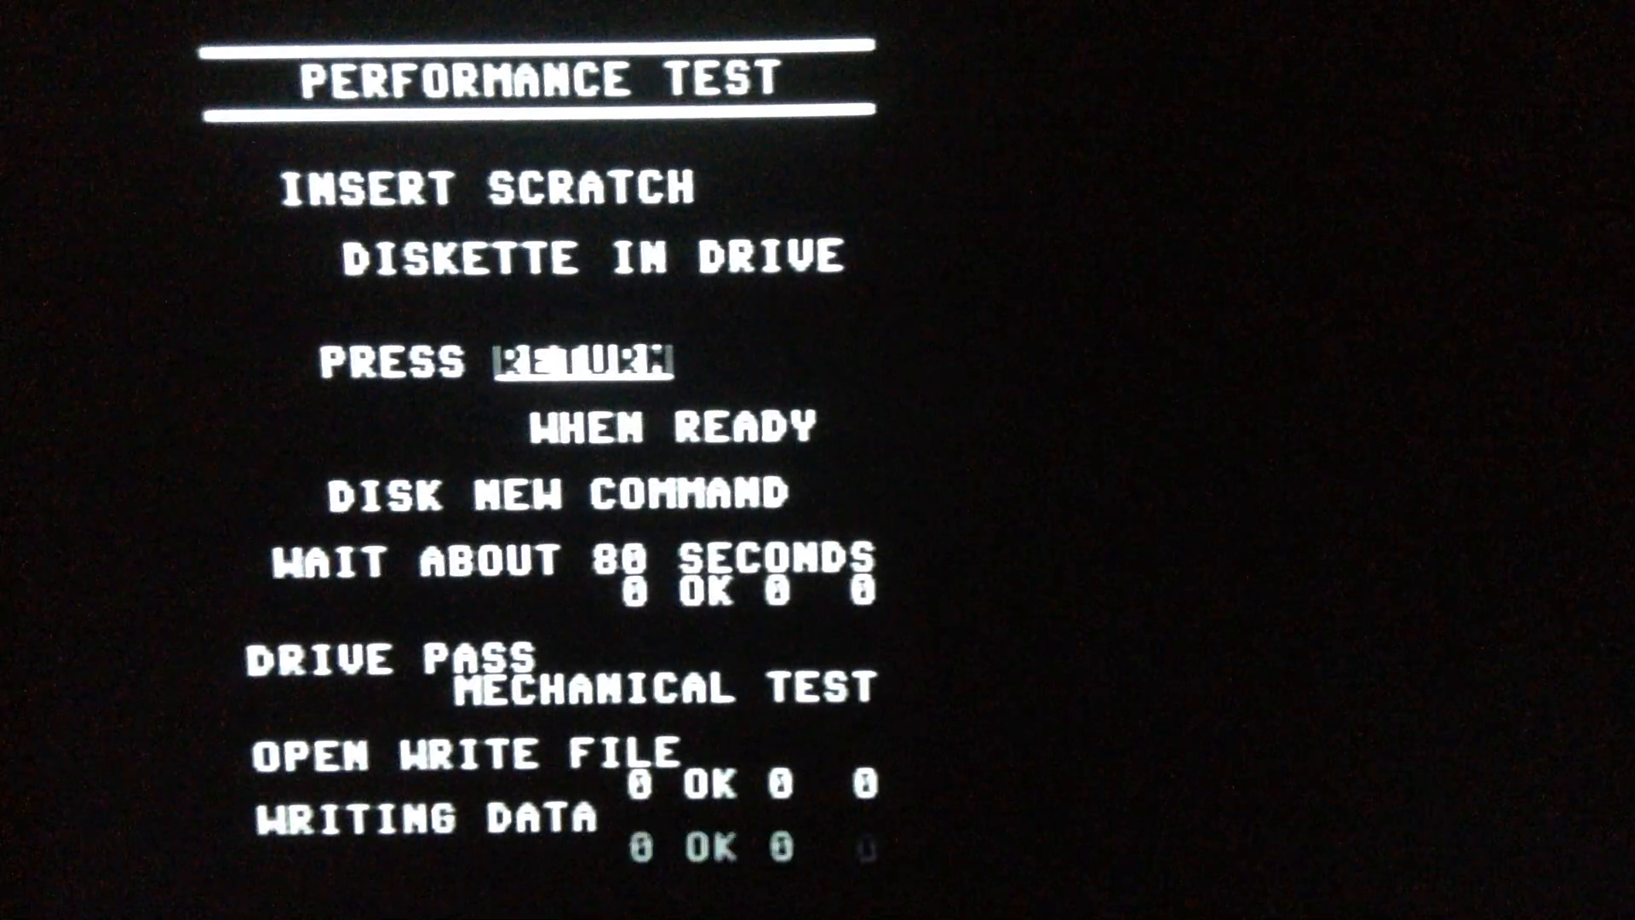
- Watch the test close, reopen and read the file back with OK results, reaching the scratch step
scroll(down, 3)
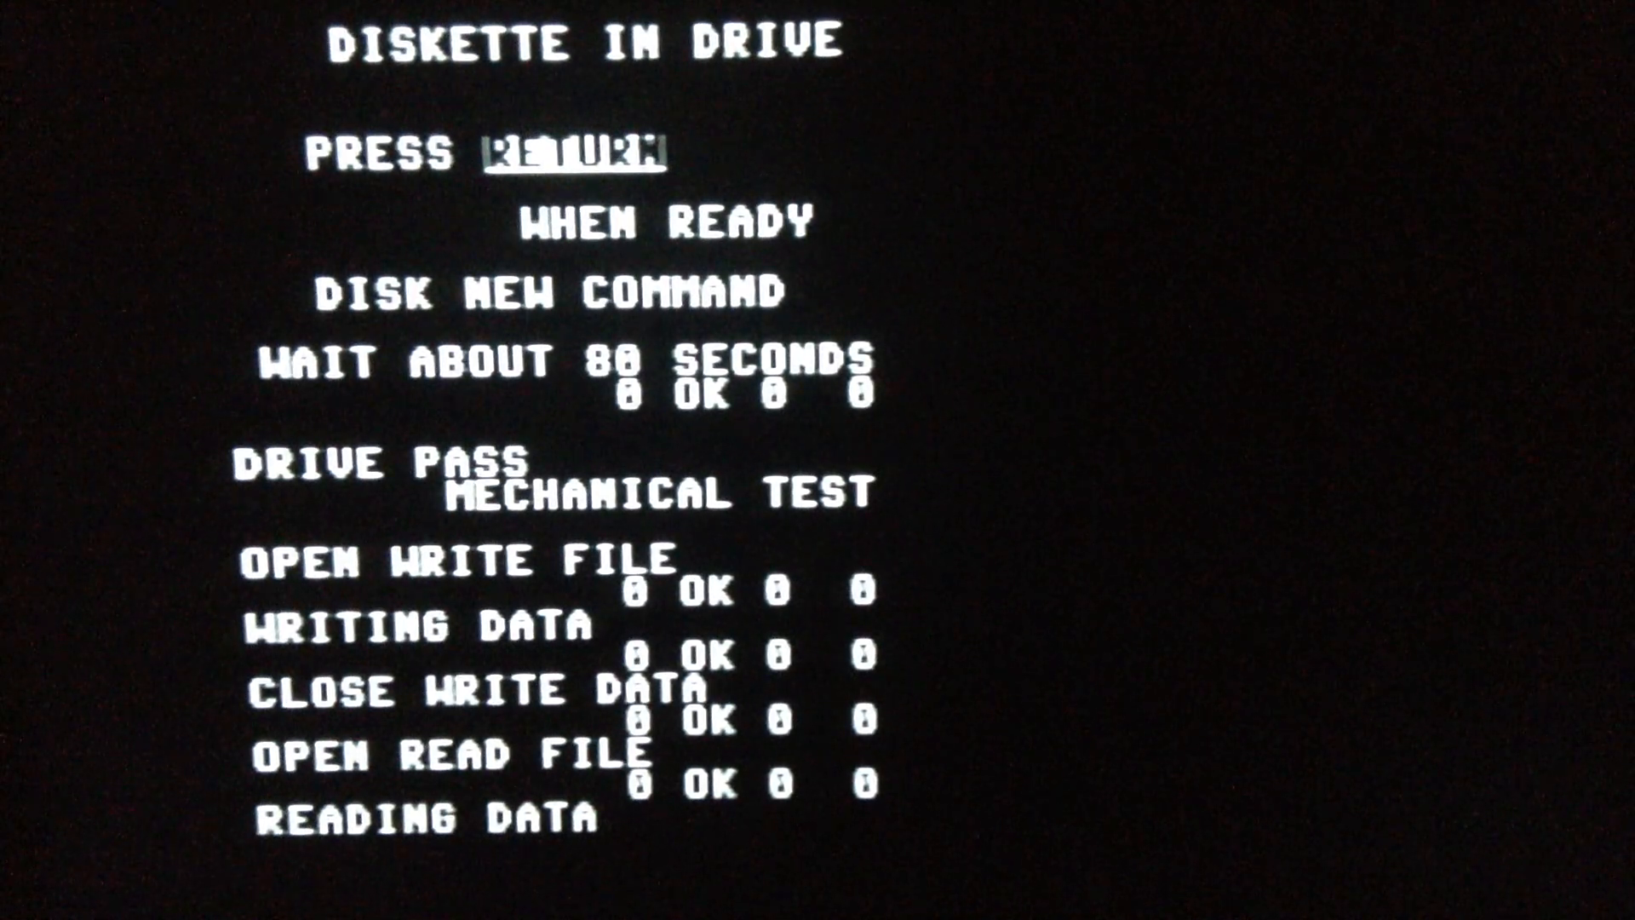
scroll(down, 3)
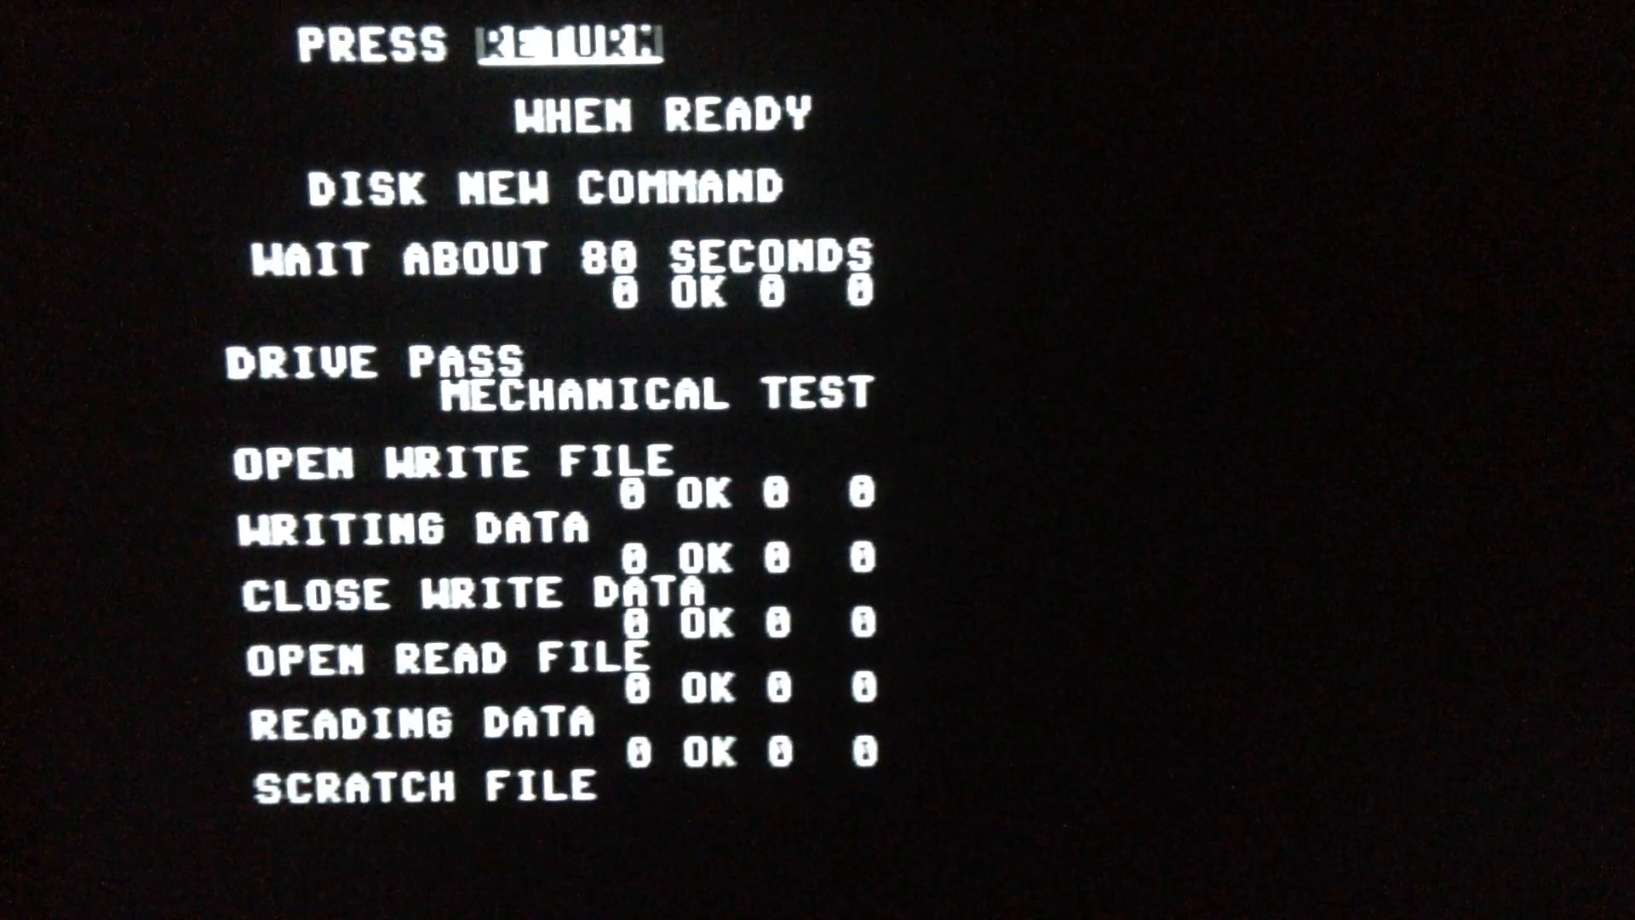